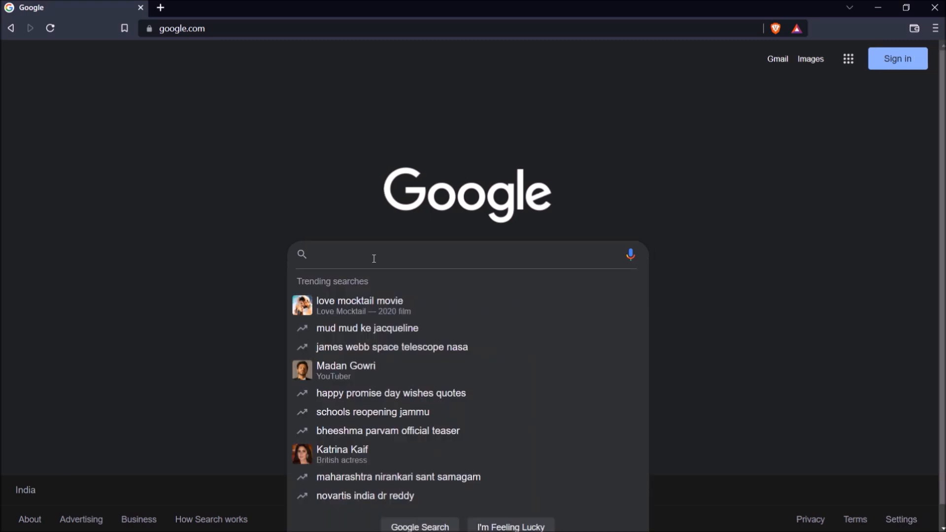
- Search Google for mightyjava and open book-rest-api's Code clone dropdown
type("github mightyjava")
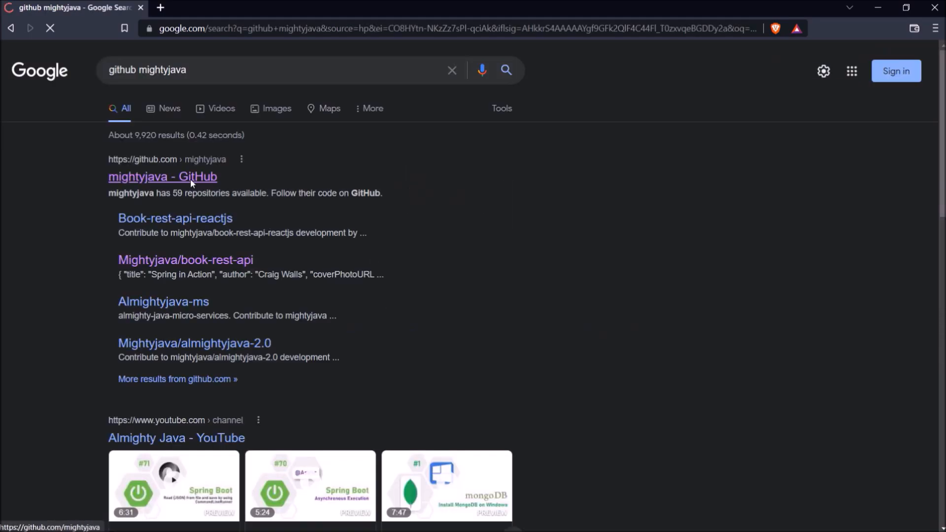
left_click(162, 176)
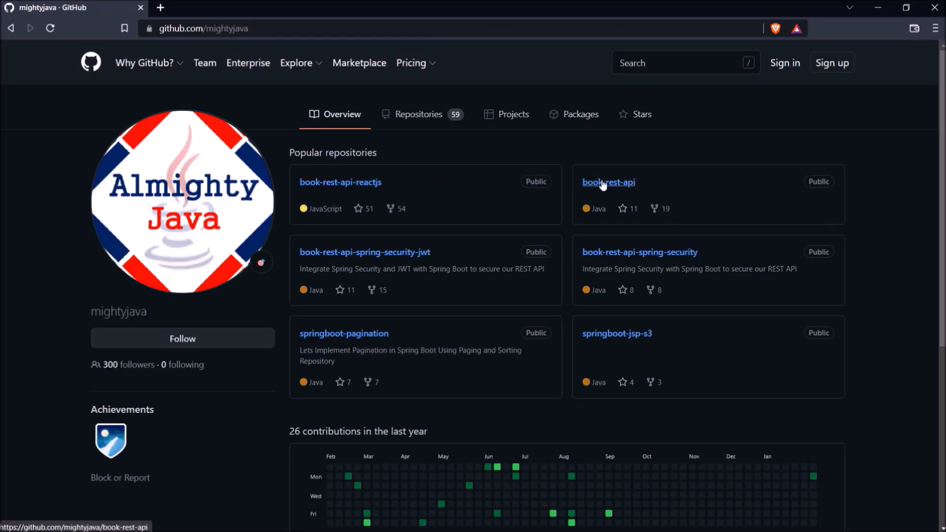
left_click(608, 182)
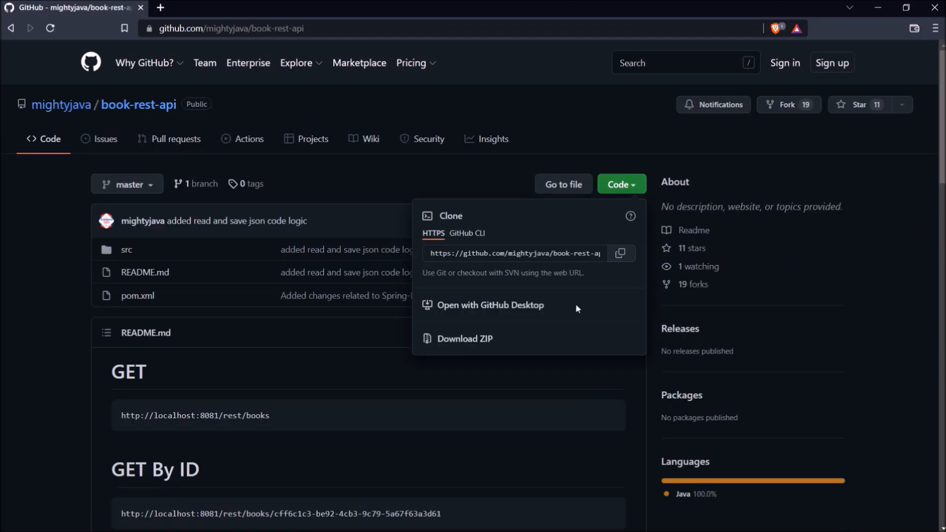
left_click(464, 338)
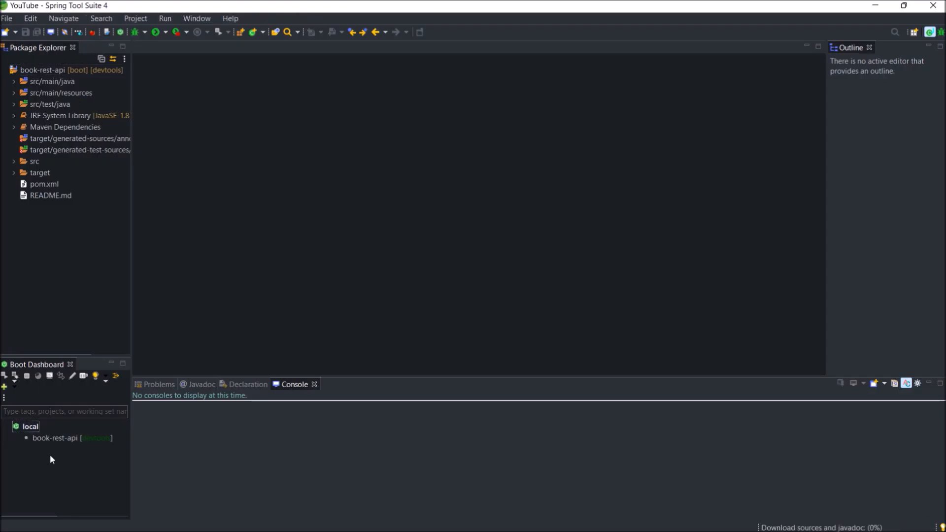
- Restart the book-rest-api app from the Boot Dashboard's local list
left_click(50, 195)
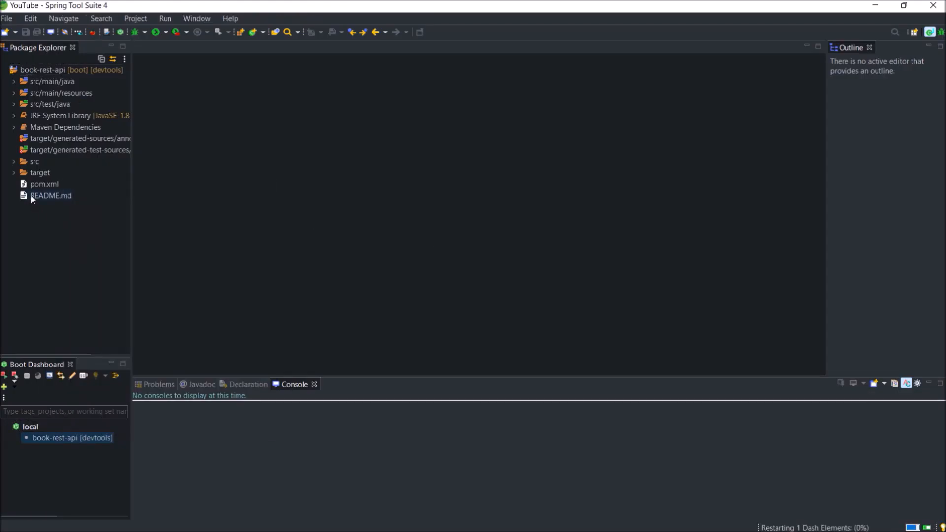
double_click(51, 195)
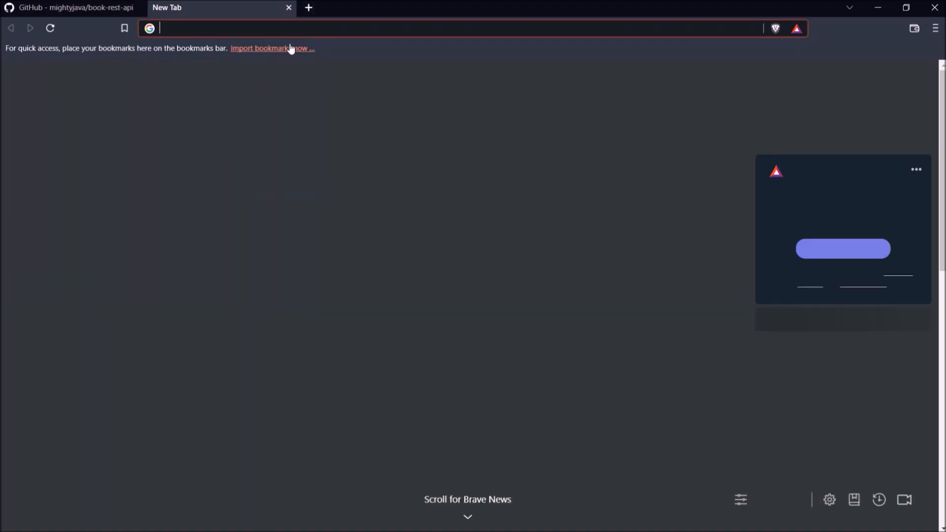
- Search for Google ZXing and browse its GitHub project page
type("localhost:8081/rest/books")
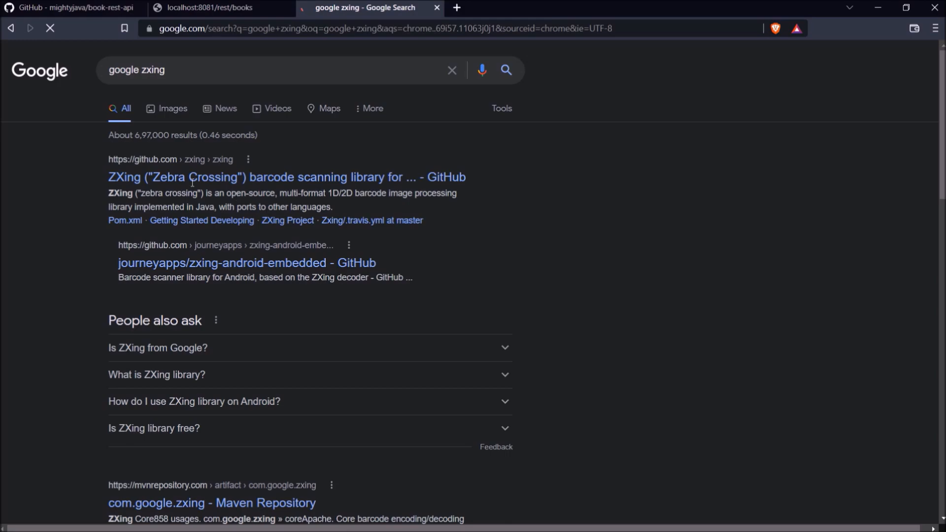
left_click(286, 176)
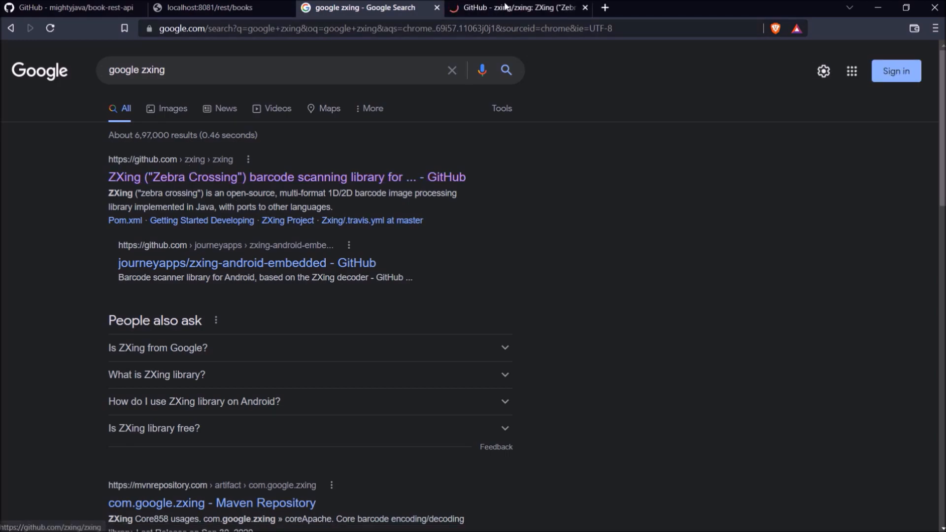
left_click(516, 8)
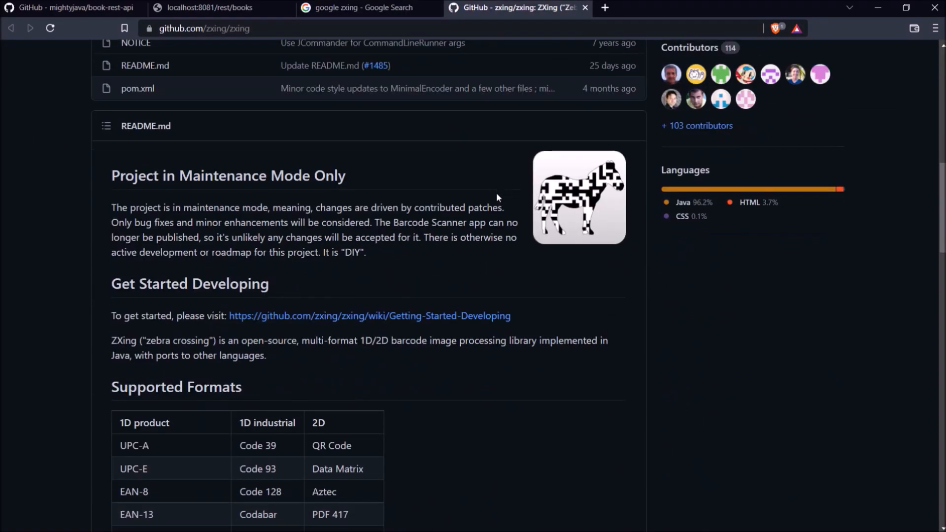
scroll("down", 3)
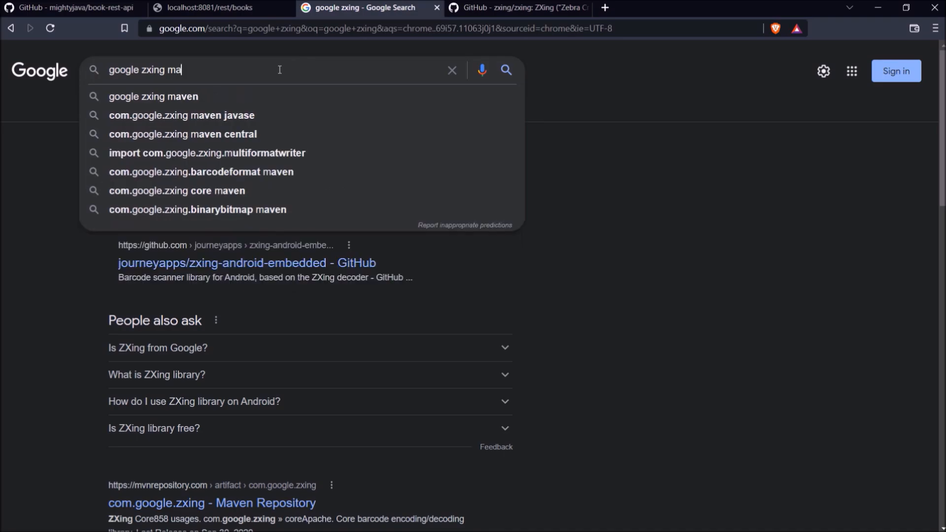
- Find ZXing on Maven Repository and open the ZXing Core artifact page
left_click(154, 97)
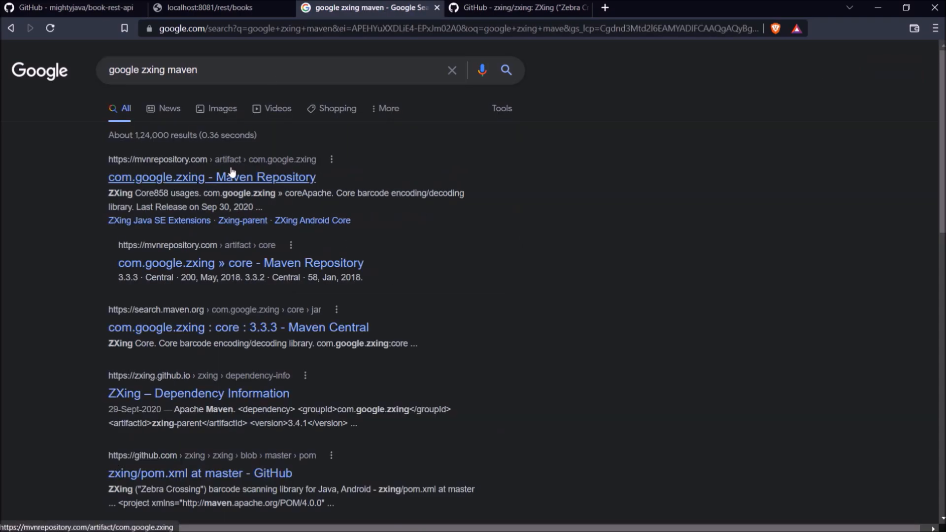
left_click(211, 177)
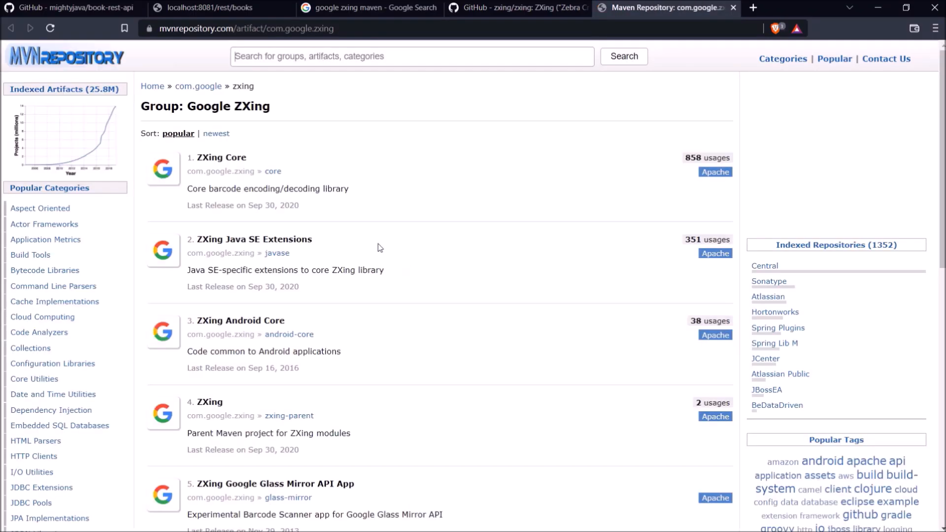
left_click(221, 157)
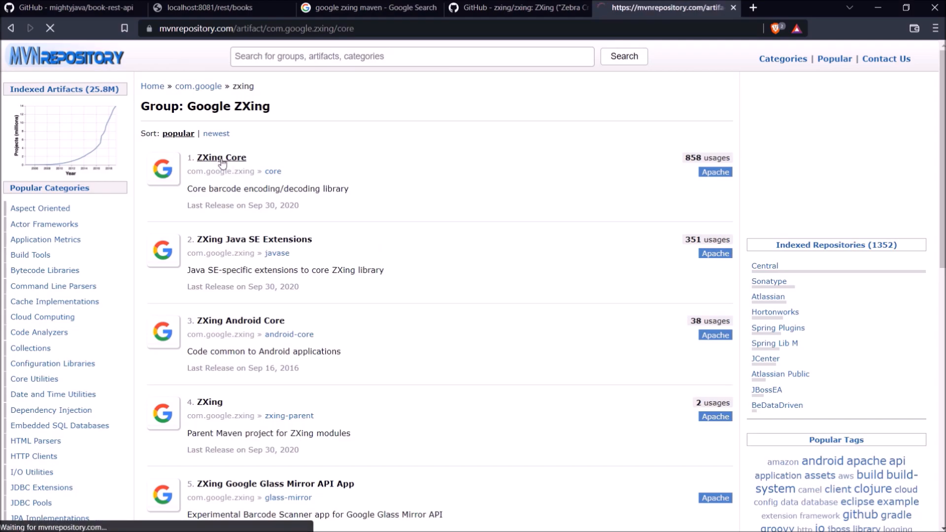
left_click(222, 158)
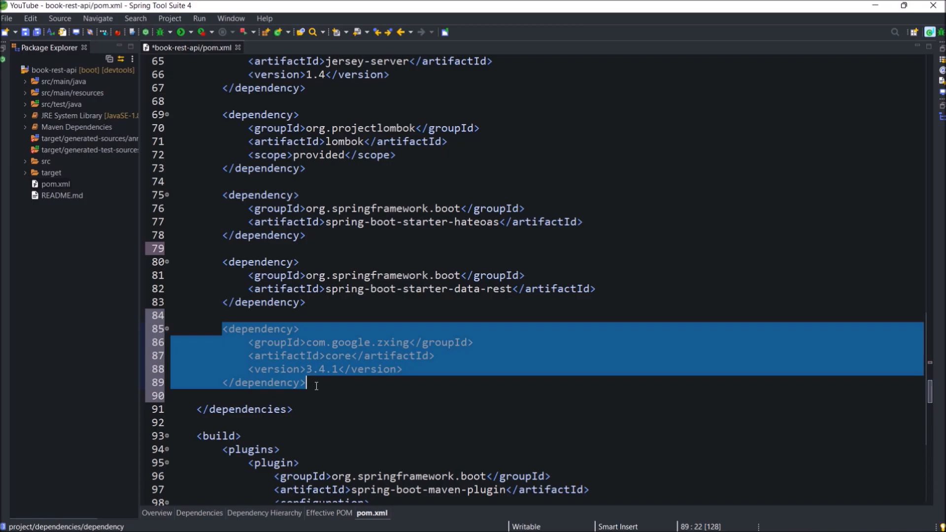
- Paste the com.google.zxing core 3.4.1 dependency block into pom.xml's dependencies
left_click(315, 381)
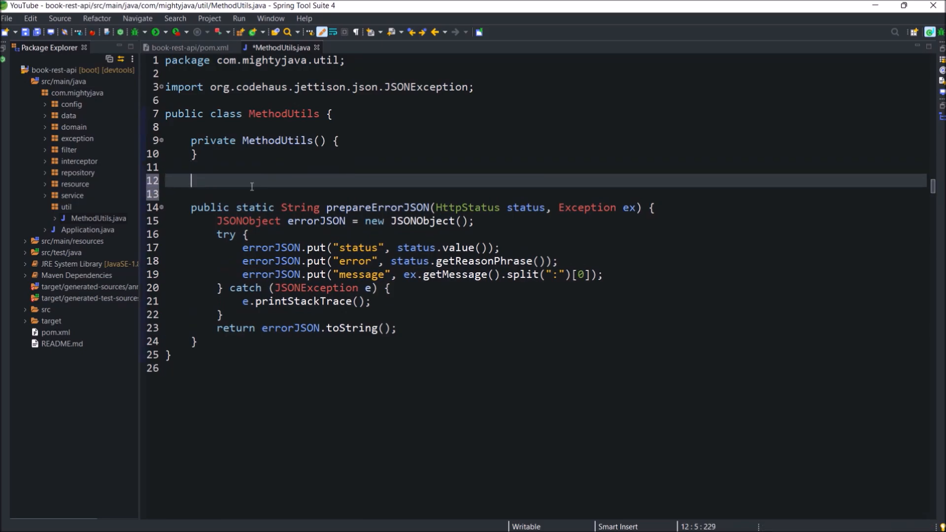
- Declare public static void generateImageQRCode and instantiate a new QRCodeWriter inside it
type("public static void")
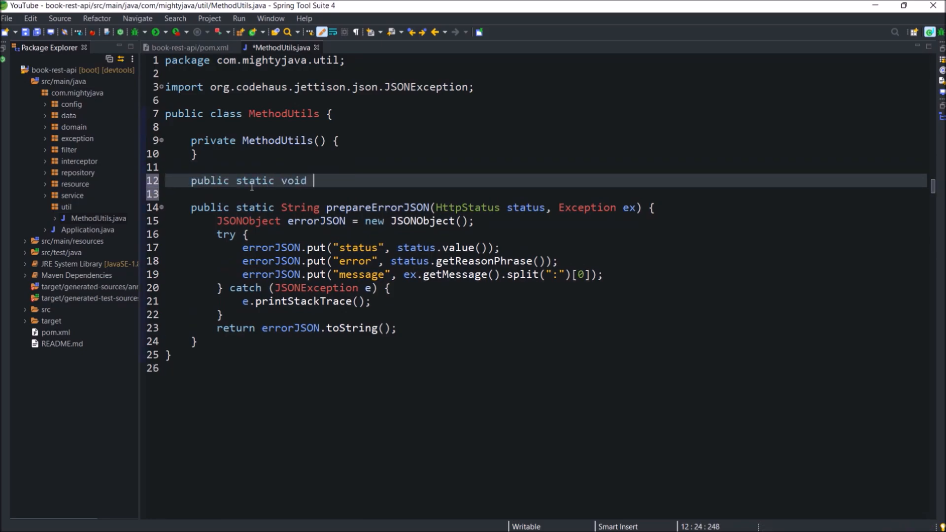
type("generateImag")
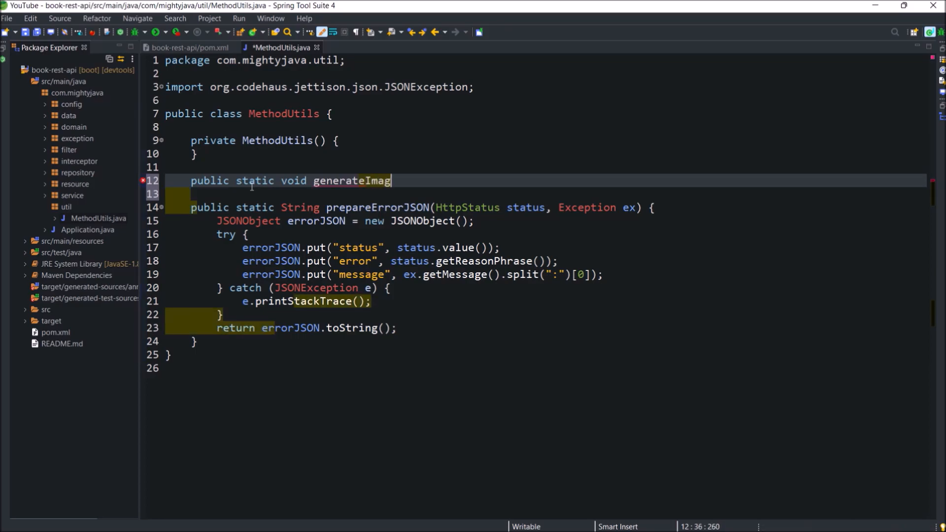
type("eQRCode()")
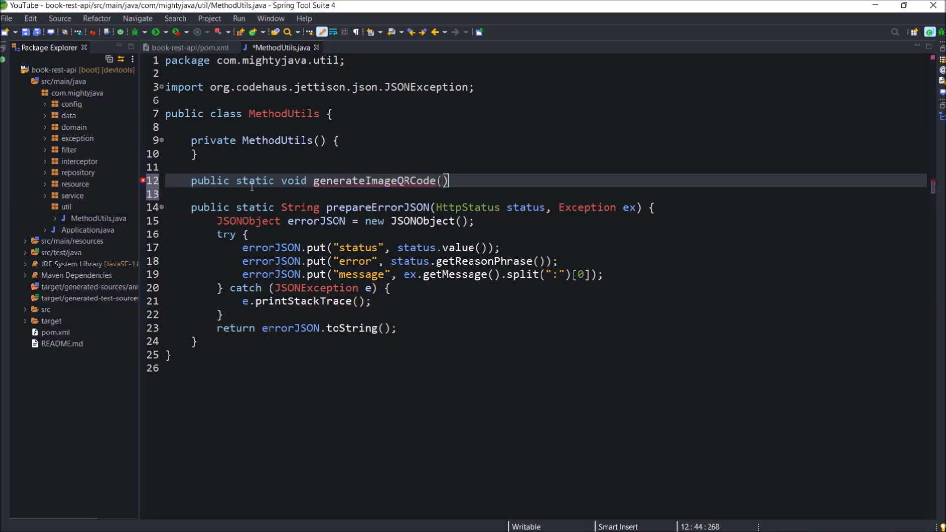
type("{")
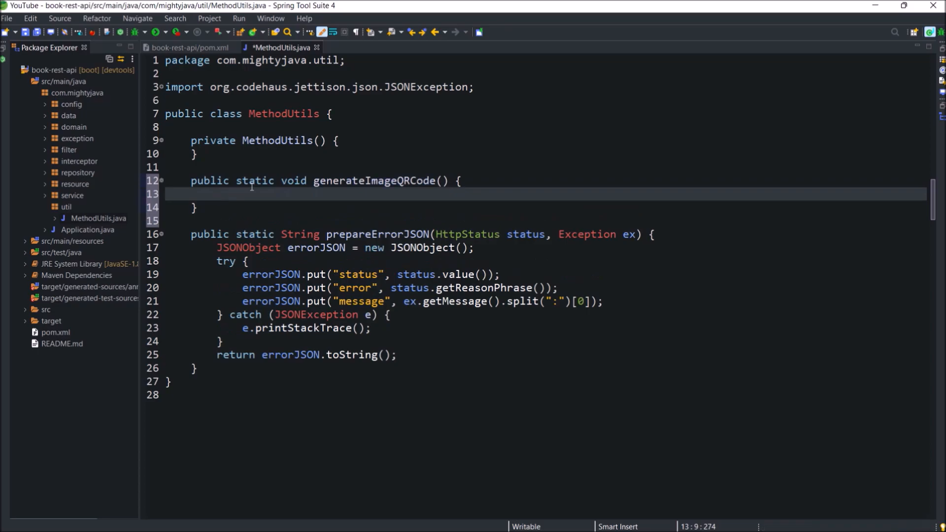
type("QRCode")
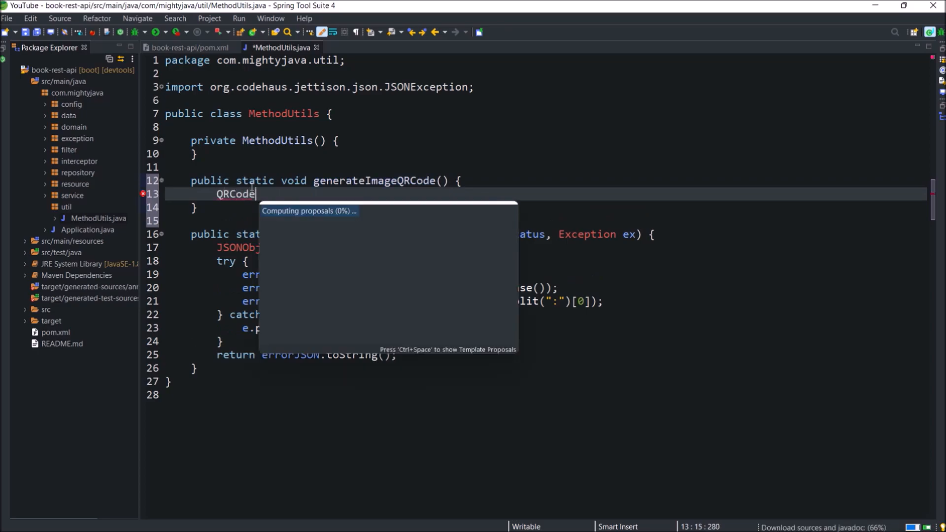
type("Writer")
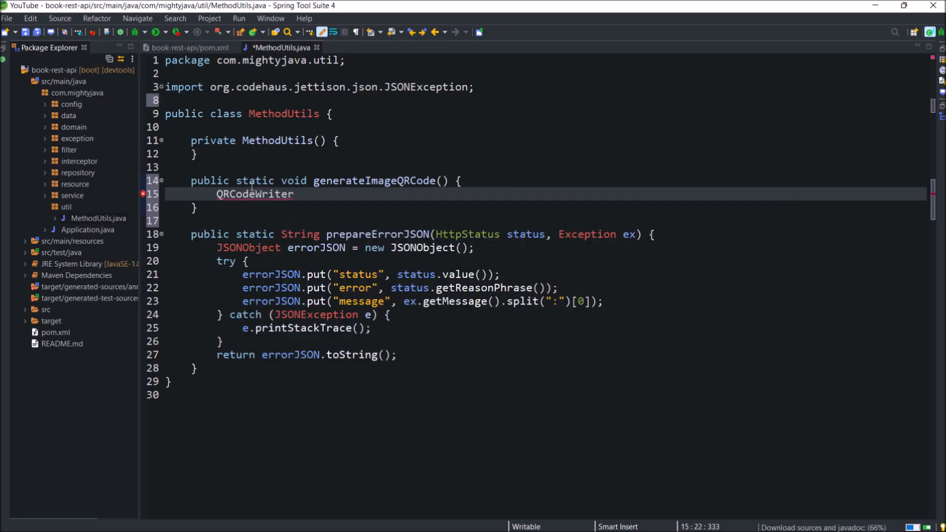
type("qrCodeWriter = new QRCodeWriter();")
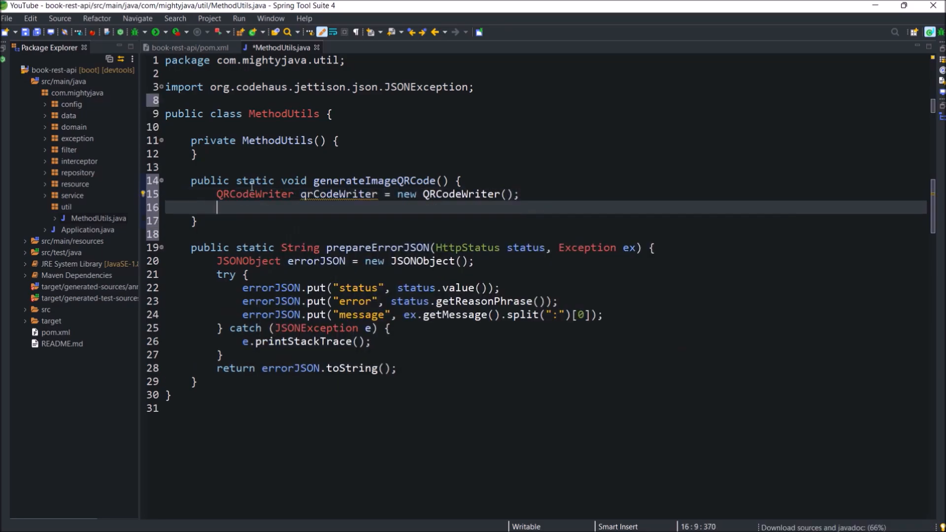
- Call qrCodeWriter.encode with text, BarcodeFormat.QR_CODE, width and height
type("qrCodeWriter.encode(null, null, 0, 0")
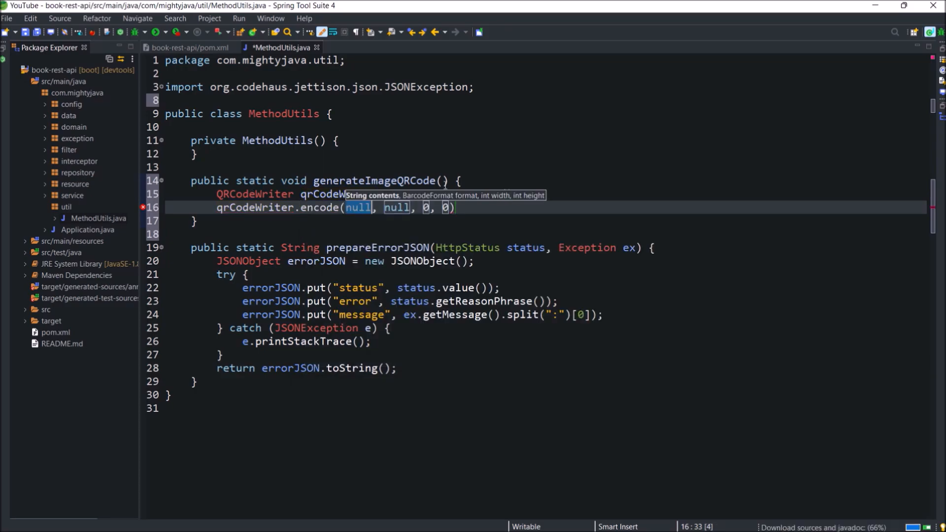
type("String text, int width, int height, String path")
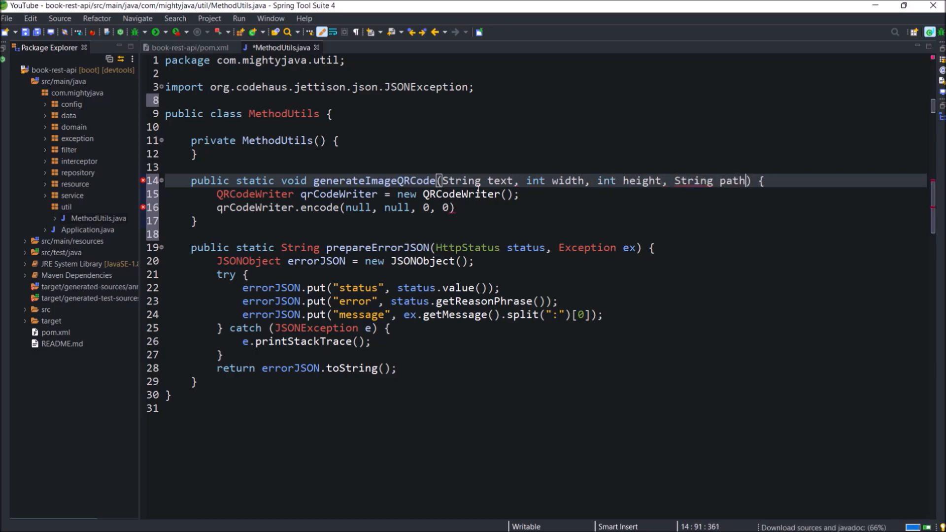
type("t")
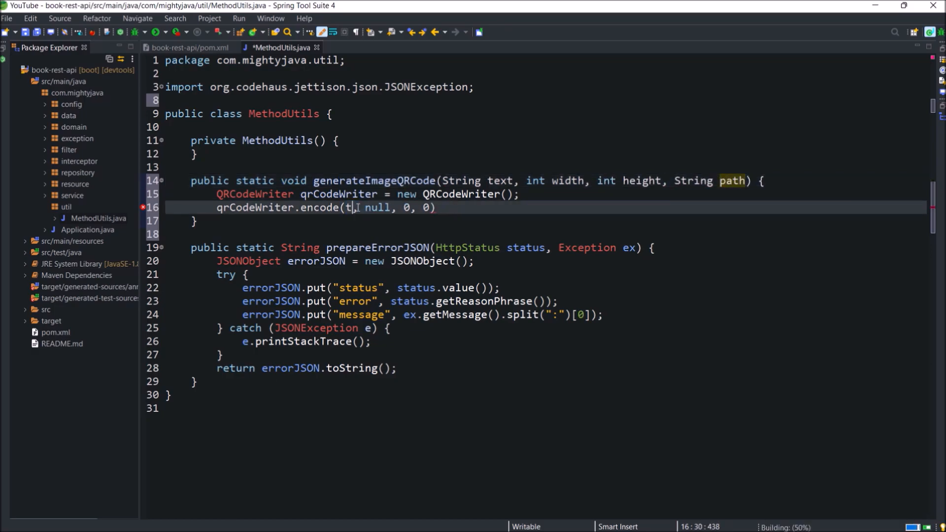
type("ext")
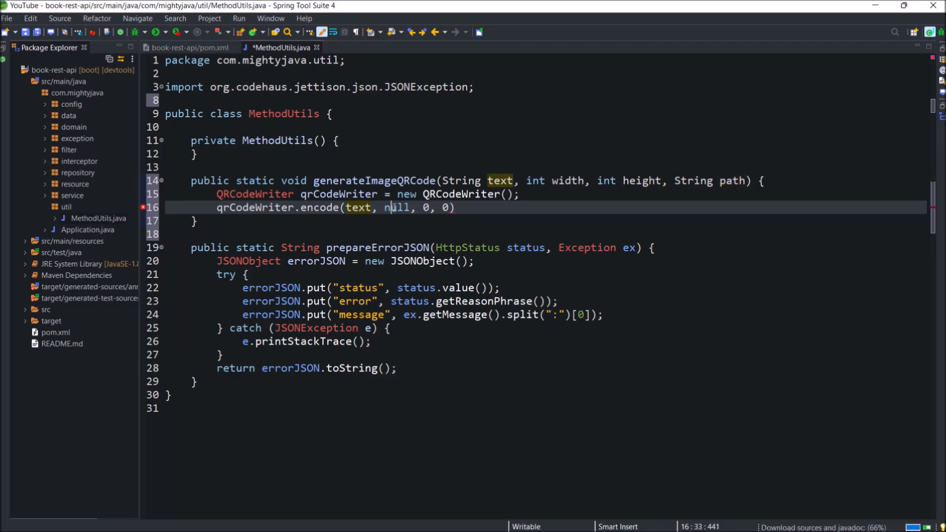
type("BarcodeFormat")
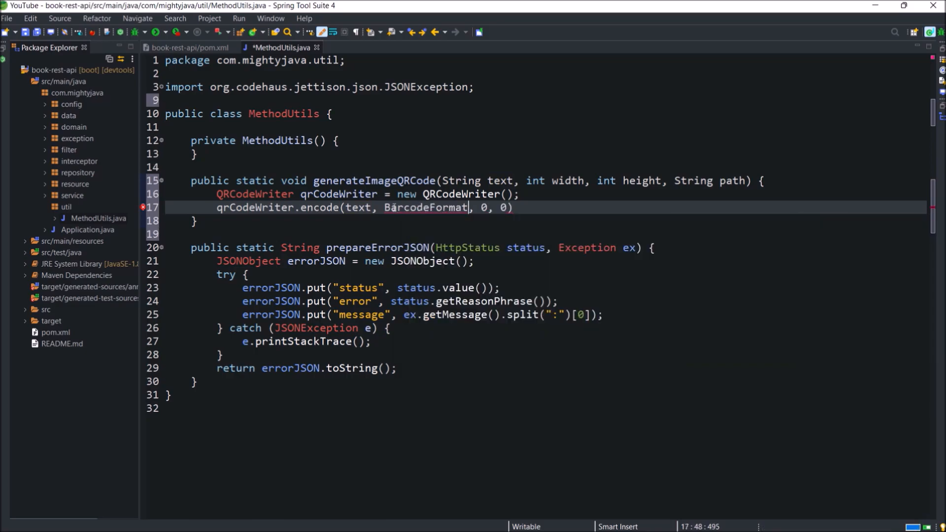
type(".QR_CODE")
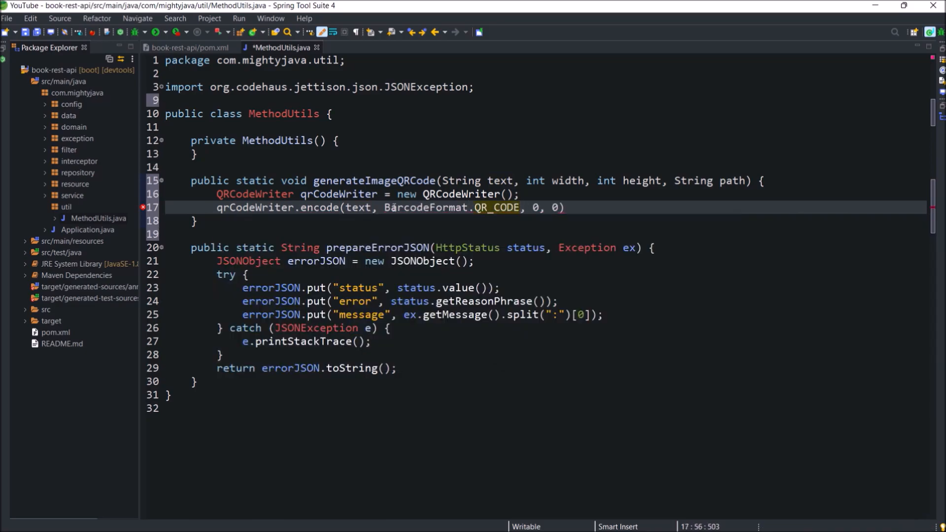
type("width")
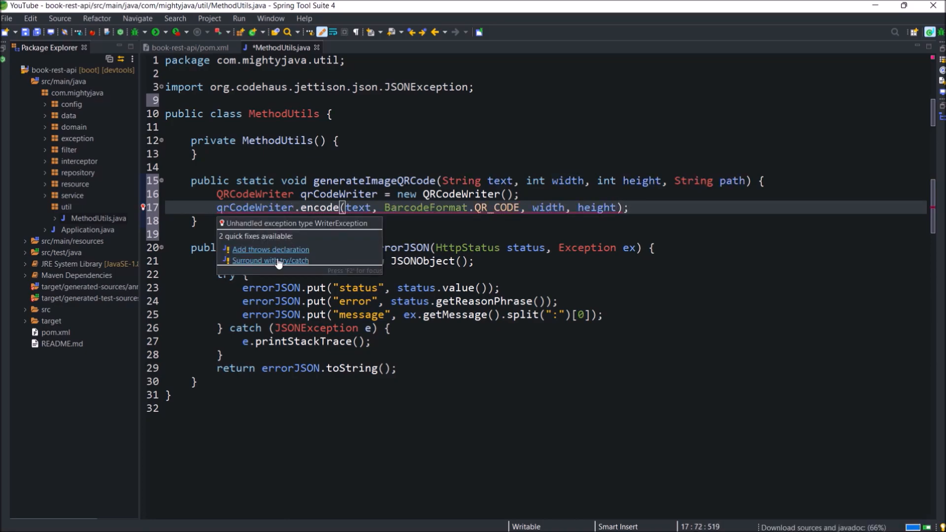
- Wrap encode in try/catch, store the BitMatrix, write it as PNG, catch IOException
left_click(271, 260)
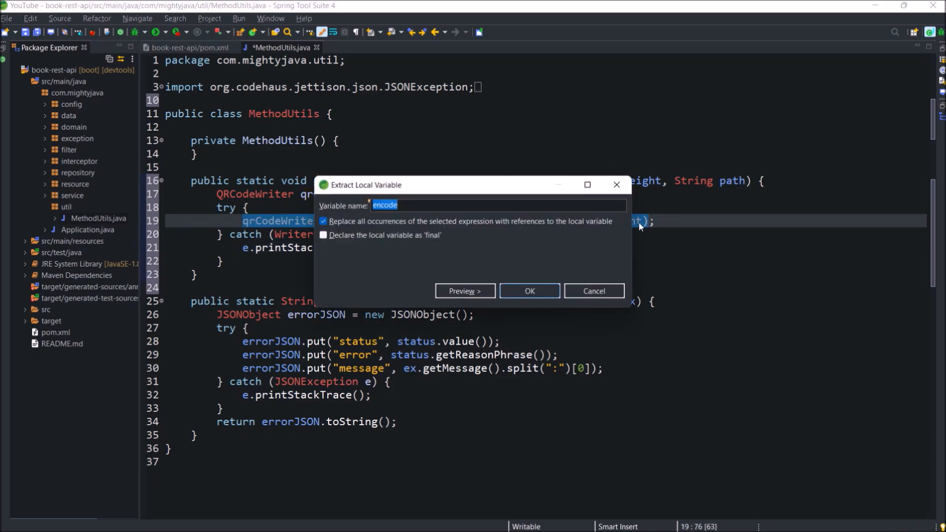
left_click(528, 290)
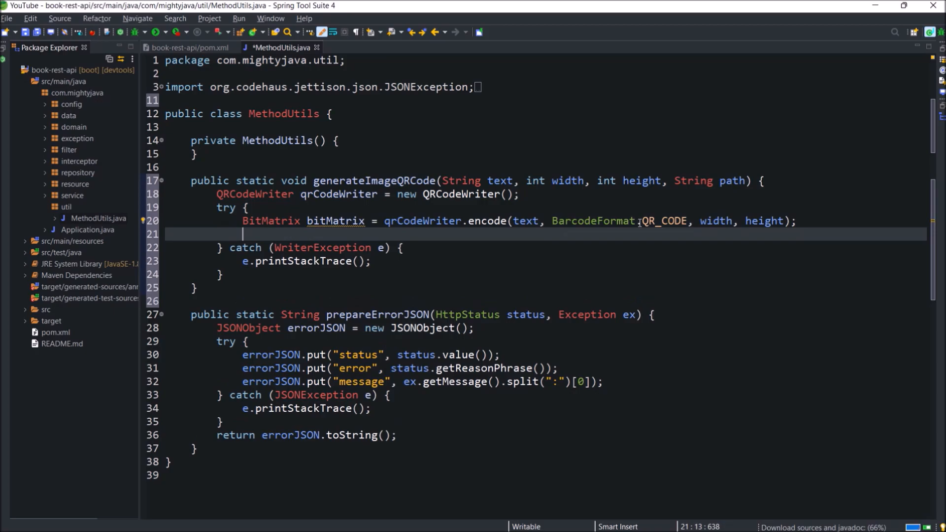
type("Matrix")
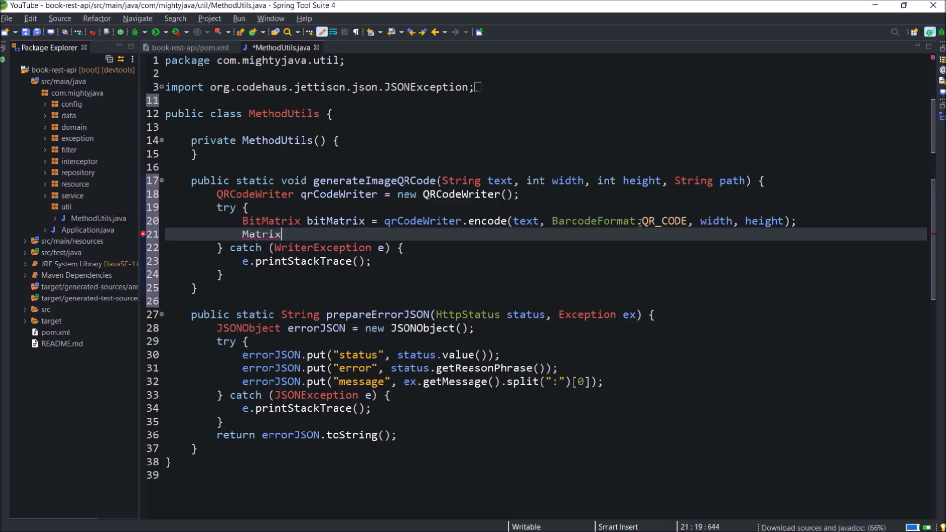
type("To")
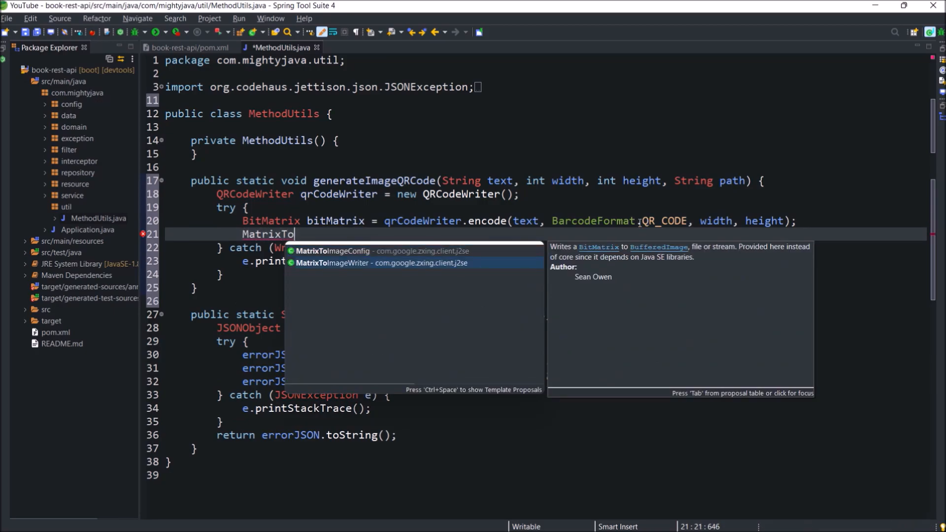
type("ImageWriter.writeToPath(bitMatrix,  path, null);")
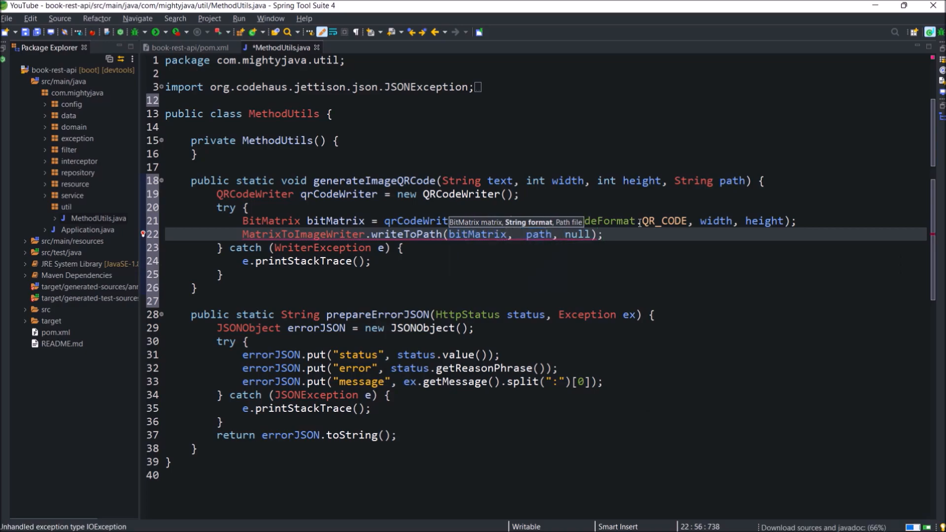
type("\"PNG\",")
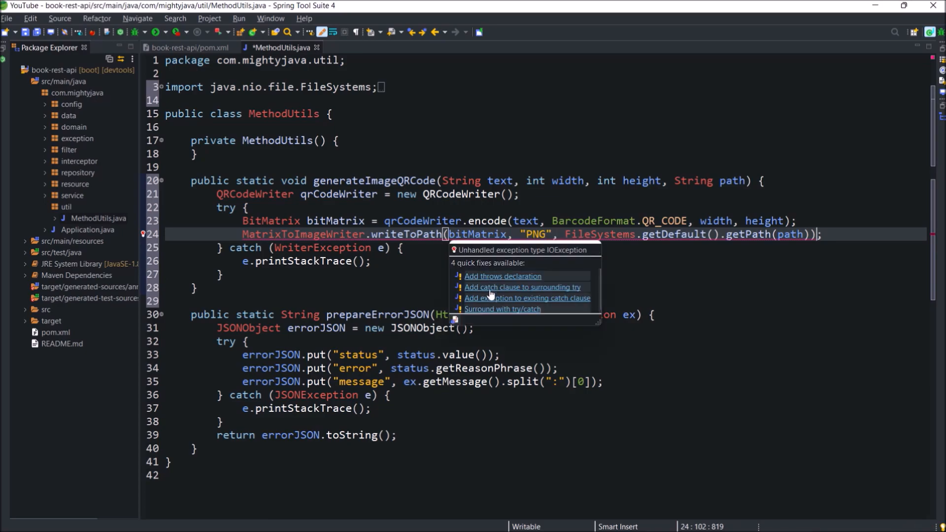
left_click(526, 298)
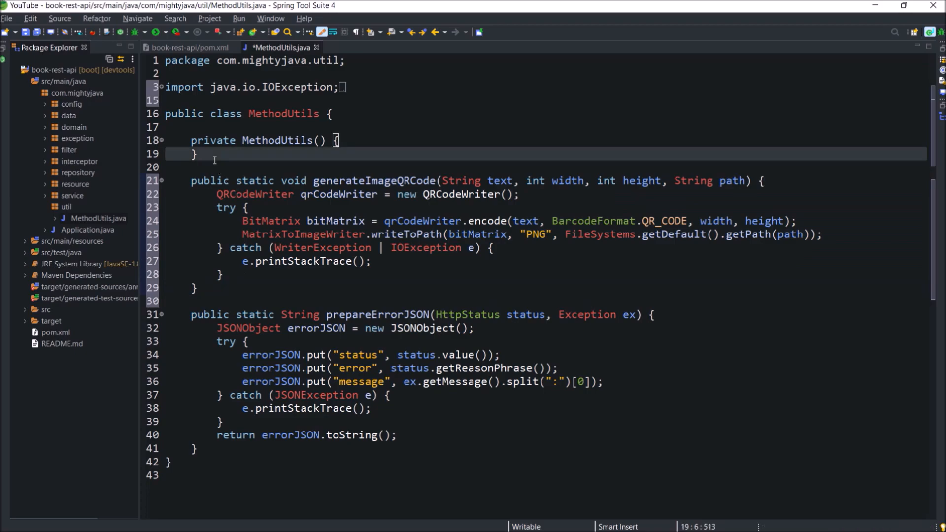
- Start a public static byte[] generateByteQRCode method and select the path argument for replacement
left_click(198, 153)
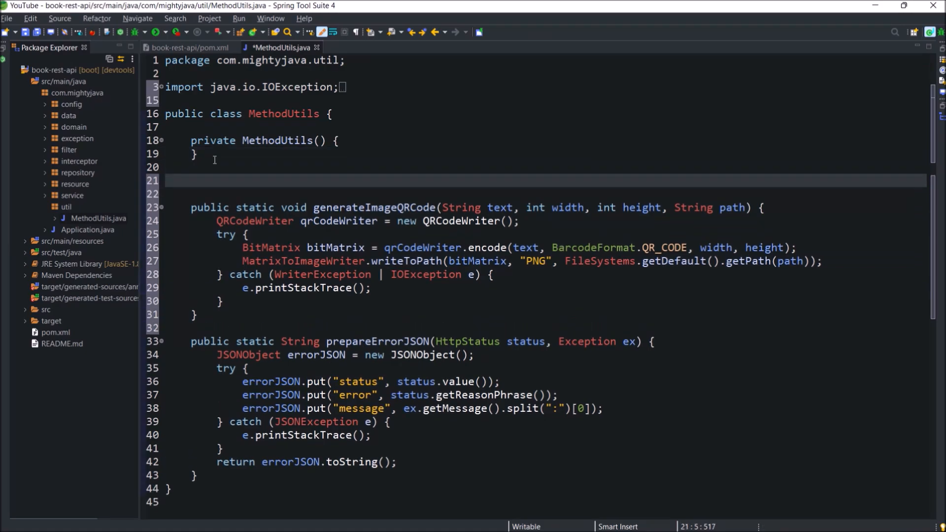
type("public static byte[]")
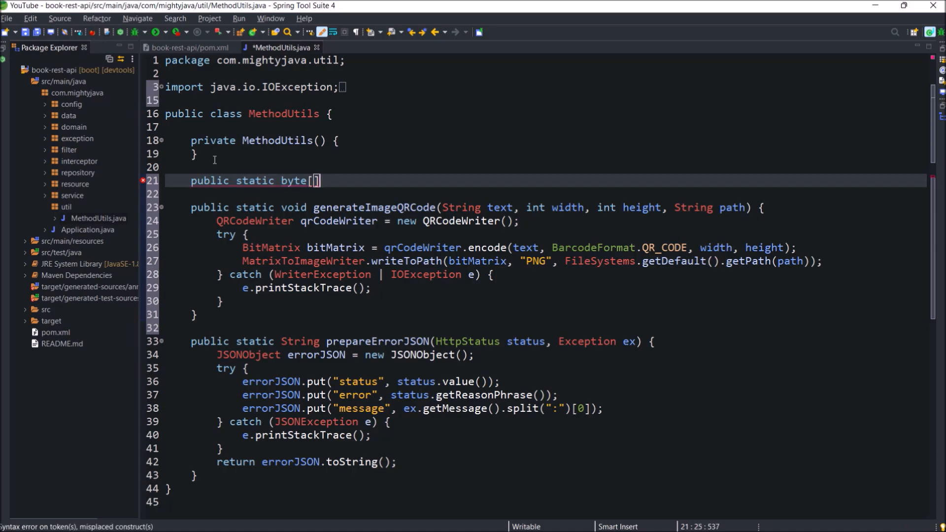
type("generateByteQRCode(String text, int width, int height) {")
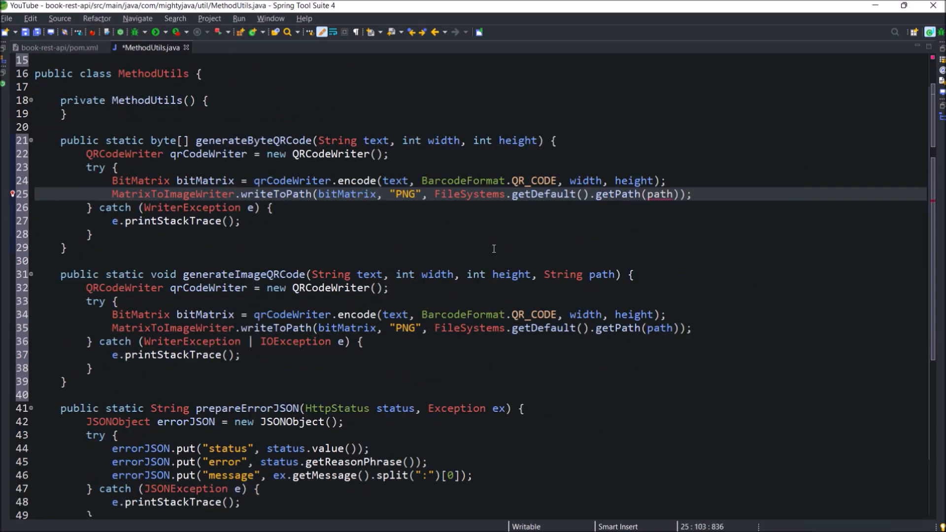
left_click(432, 194)
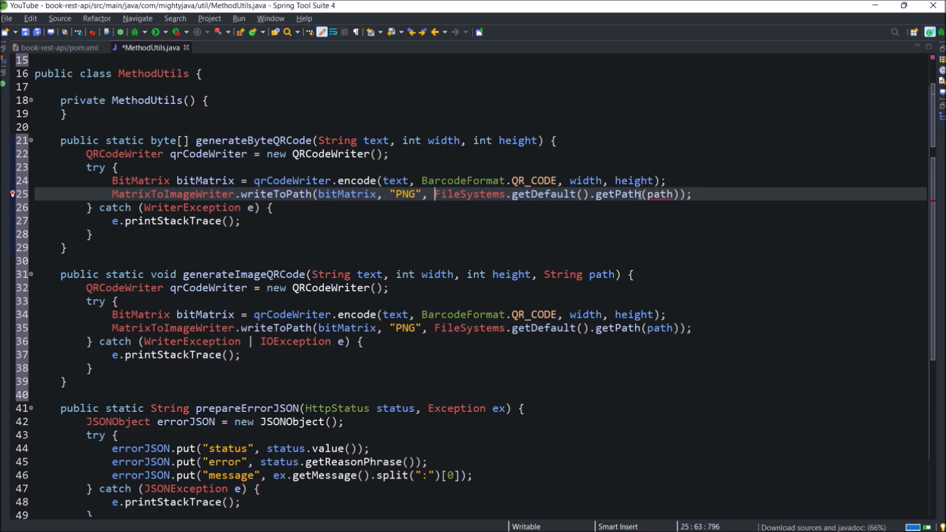
left_click_drag(433, 193, 680, 193)
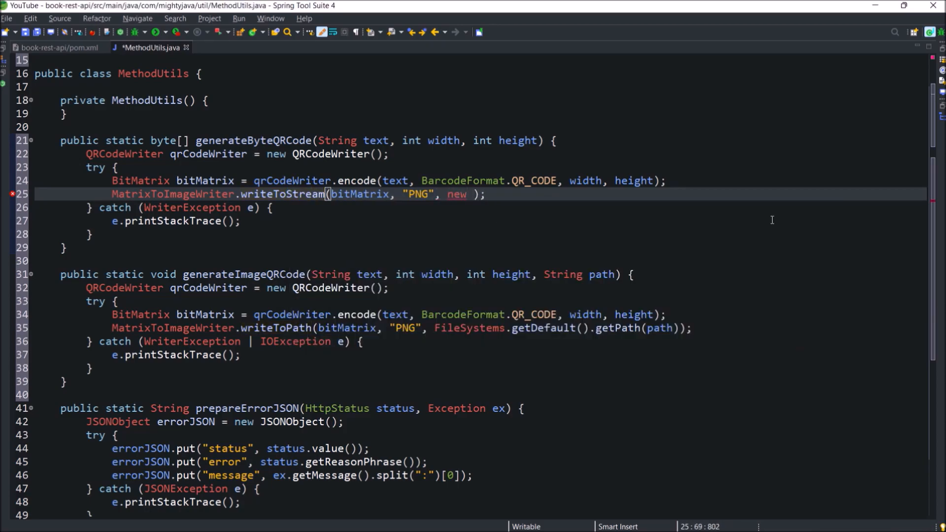
- Write the matrix to a ByteArrayOutputStream with MatrixToImageConfig and return toByteArray()
type("ByteArray")
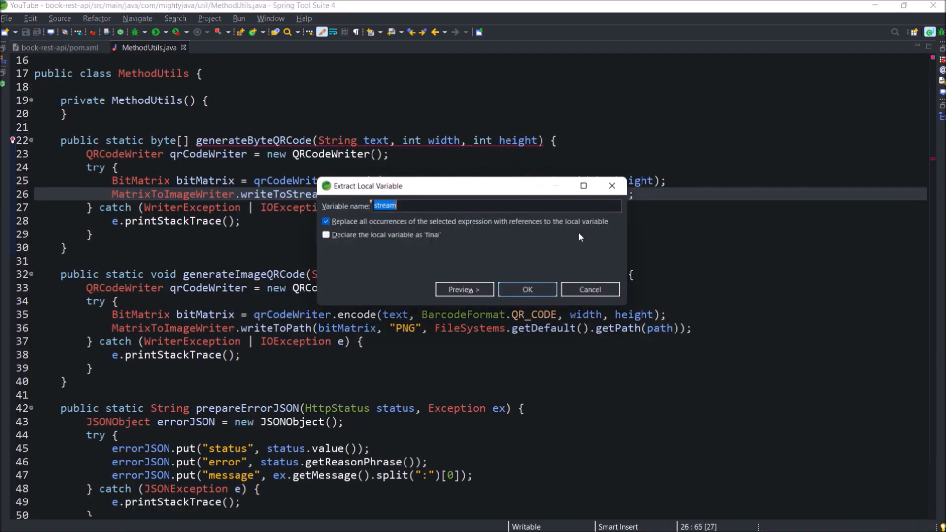
type("output")
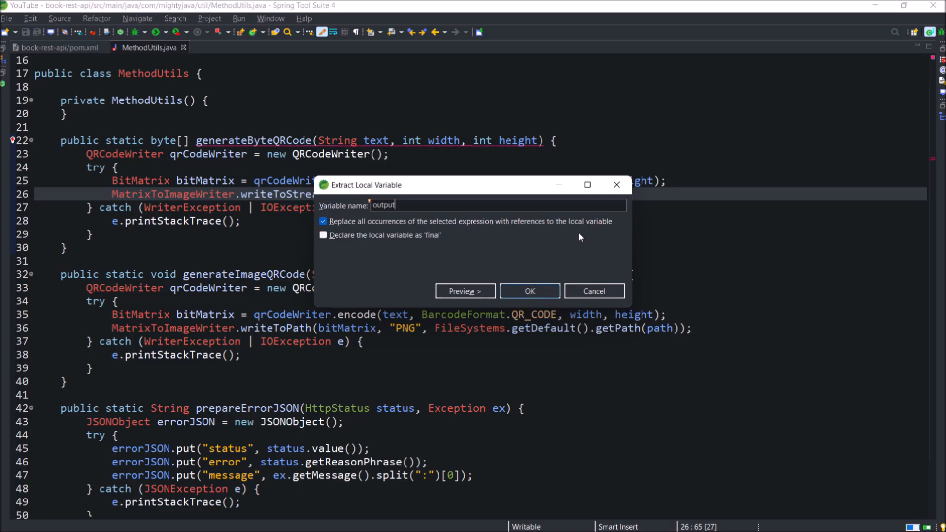
left_click(531, 294)
type("return")
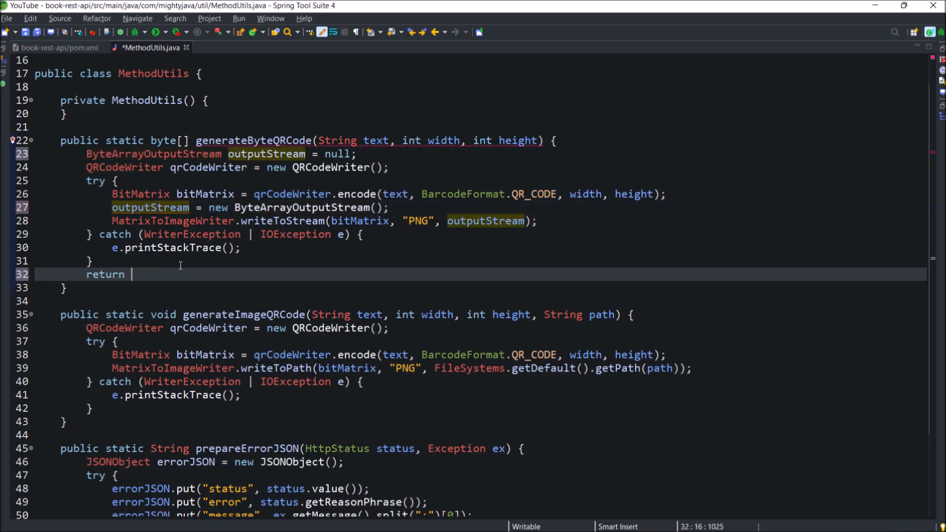
type("outputStream")
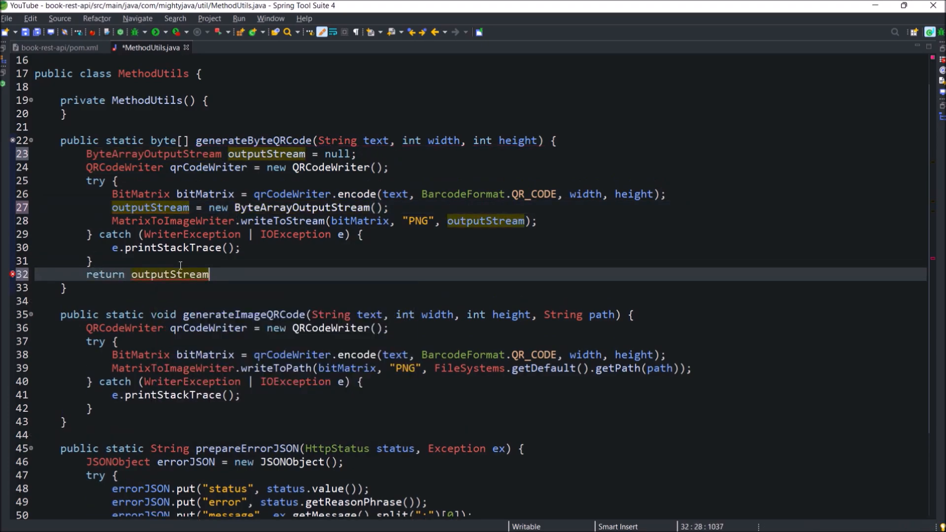
type(".toByteArray();")
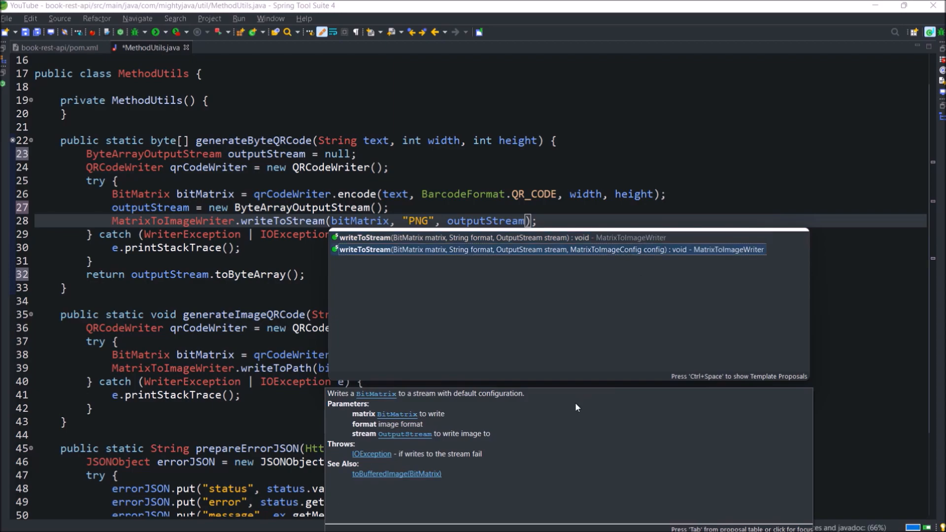
key("Escape")
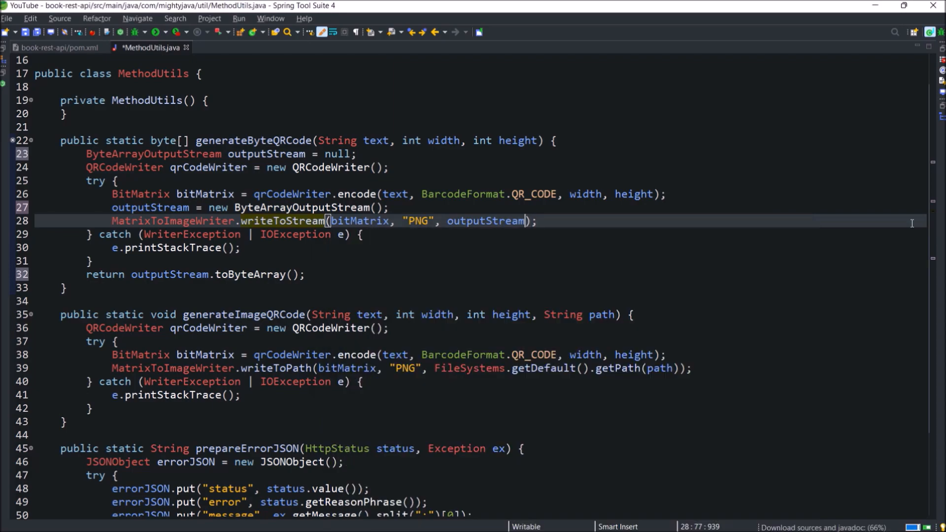
type(", new MatrixToImageConfig")
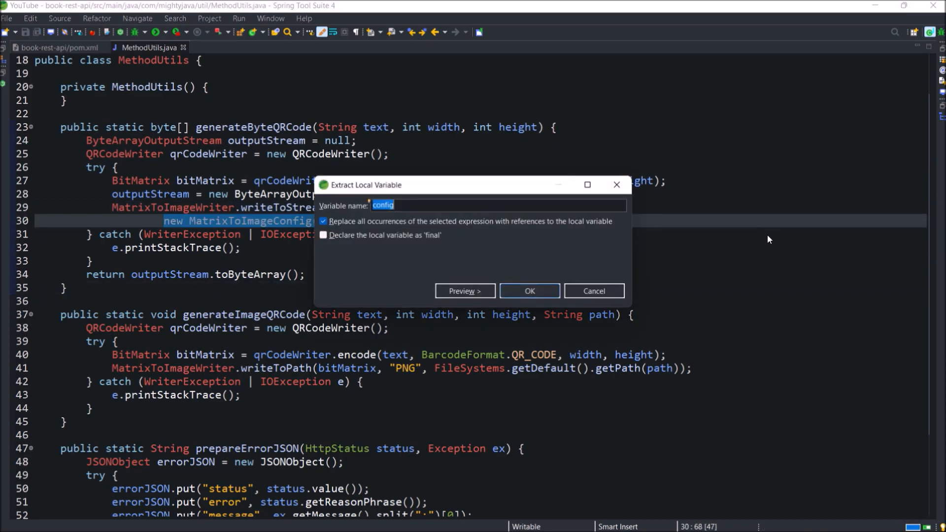
left_click(529, 290)
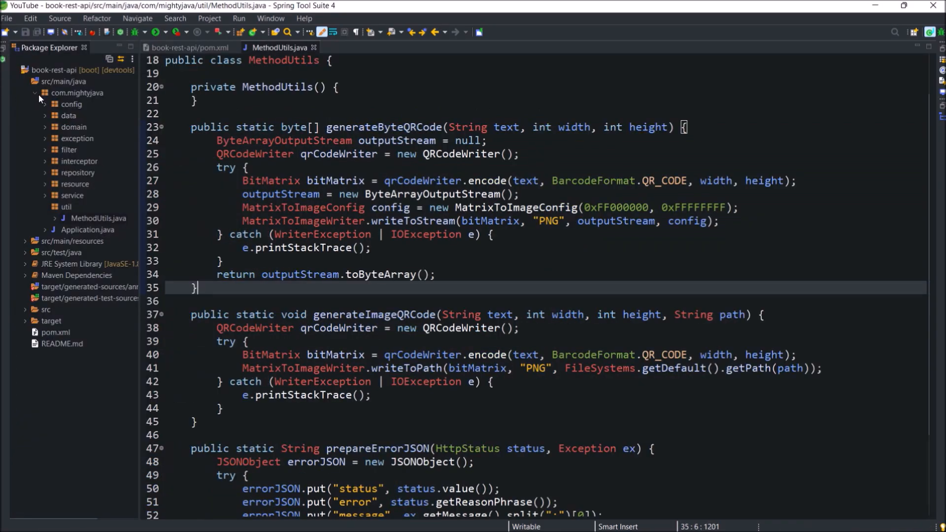
- Add a private final String imagePath field set to ./src/main/resources/qrcodes/QRCode.png
left_click(35, 92)
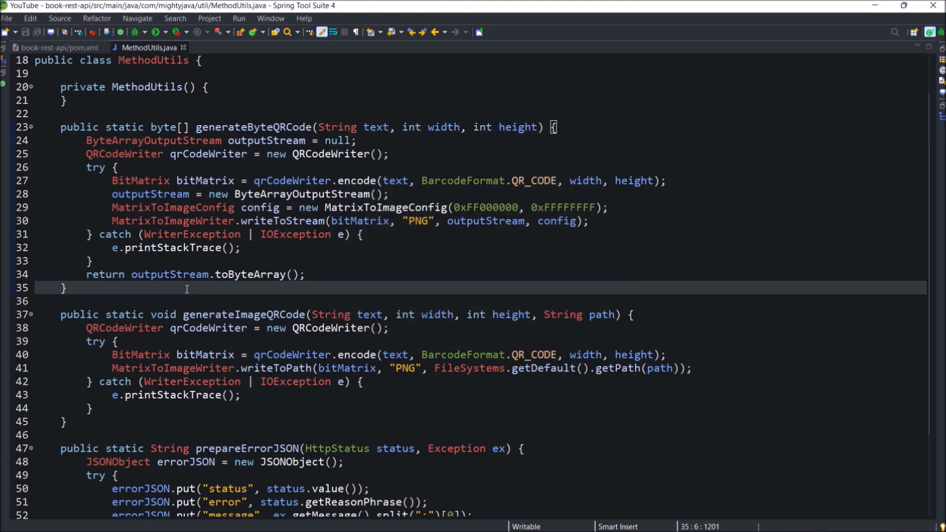
left_click(240, 47)
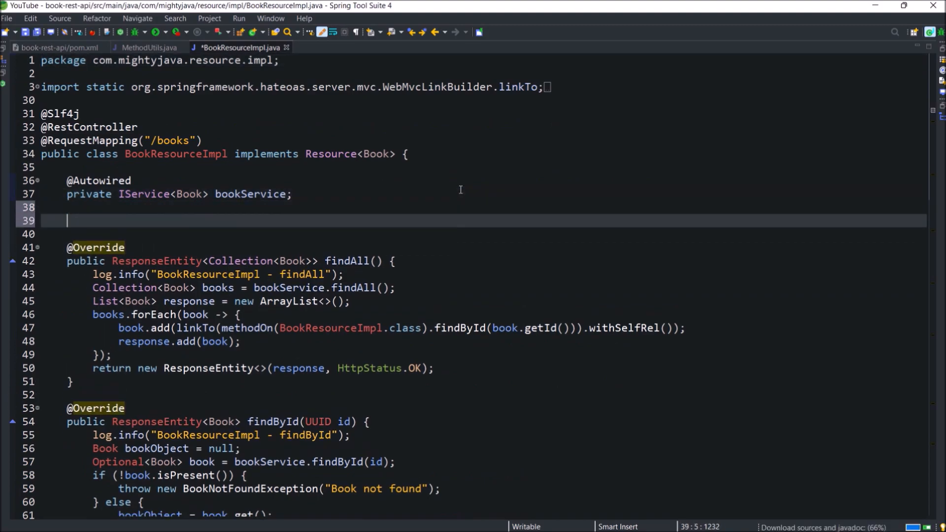
type("private final String")
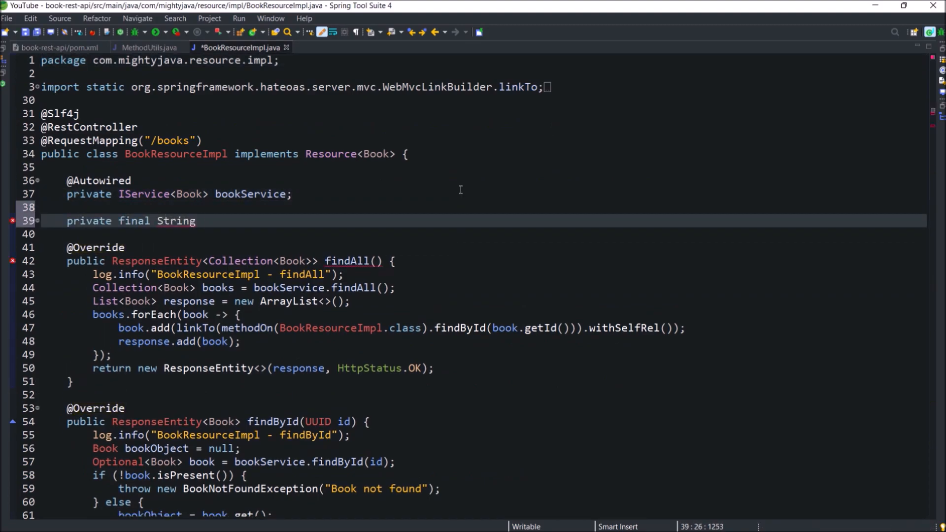
type("imagePath = \"\"")
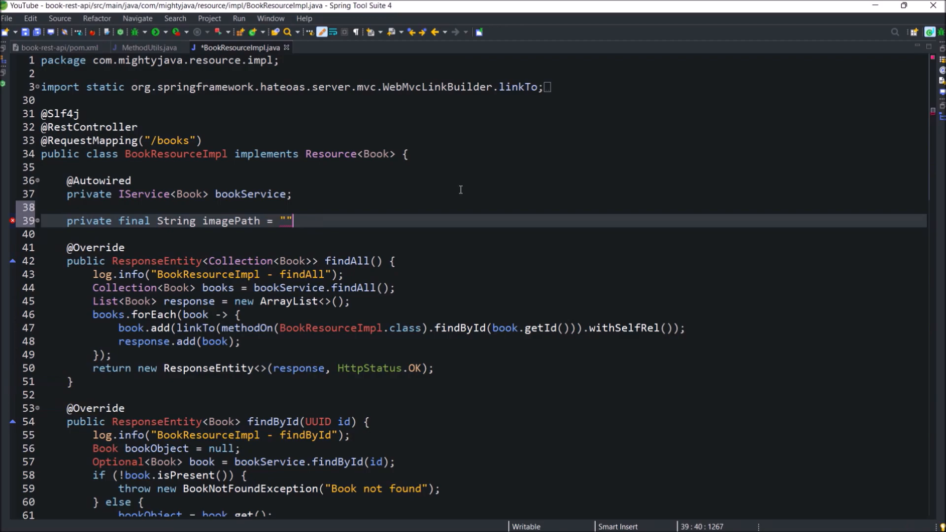
type("./src/main/resources/qrcodes/QRCode.png")
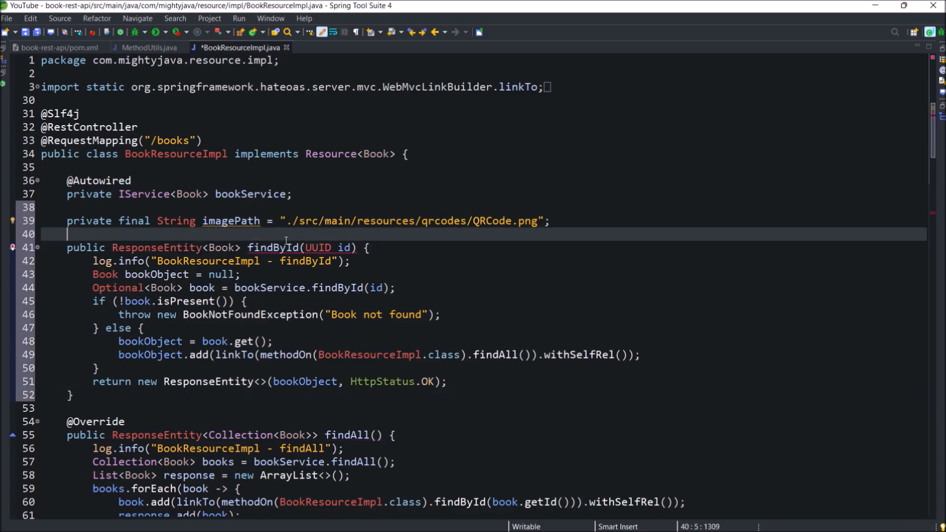
key("enter")
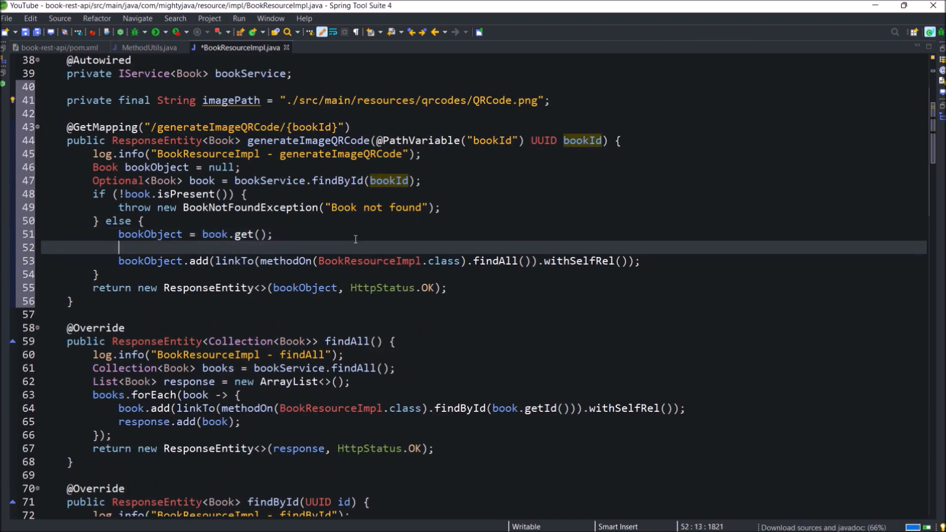
- Call MethodUtils.generateImageQRCode with the book's cover photo URL and imagePath, then restart
type("MethodUtils.generateImageQRCode(")
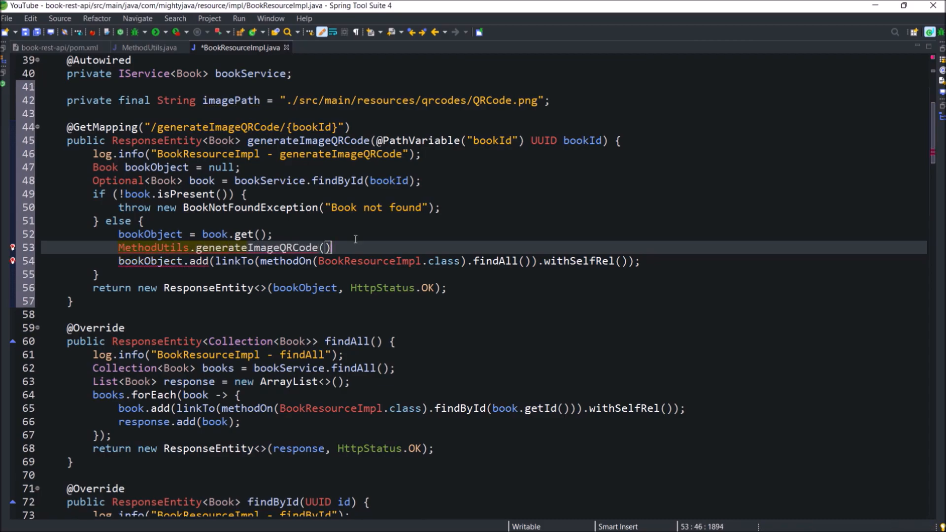
type("imagePath, 0, 0, imagePath")
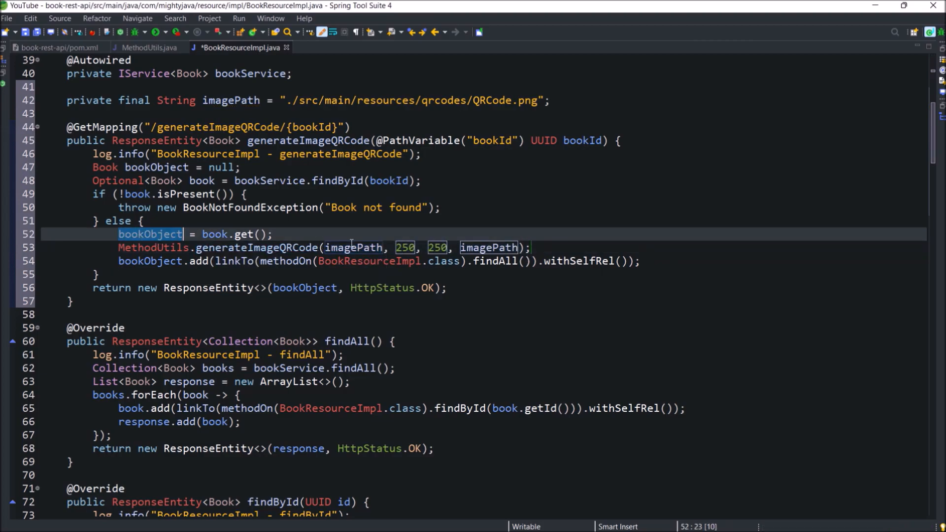
type("bookObject.getCoverPhotoURL()")
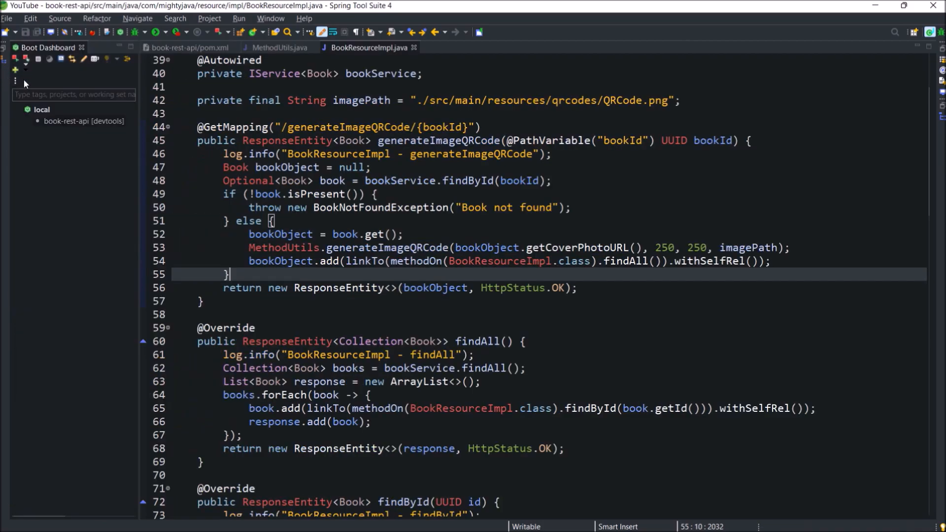
right_click(84, 121)
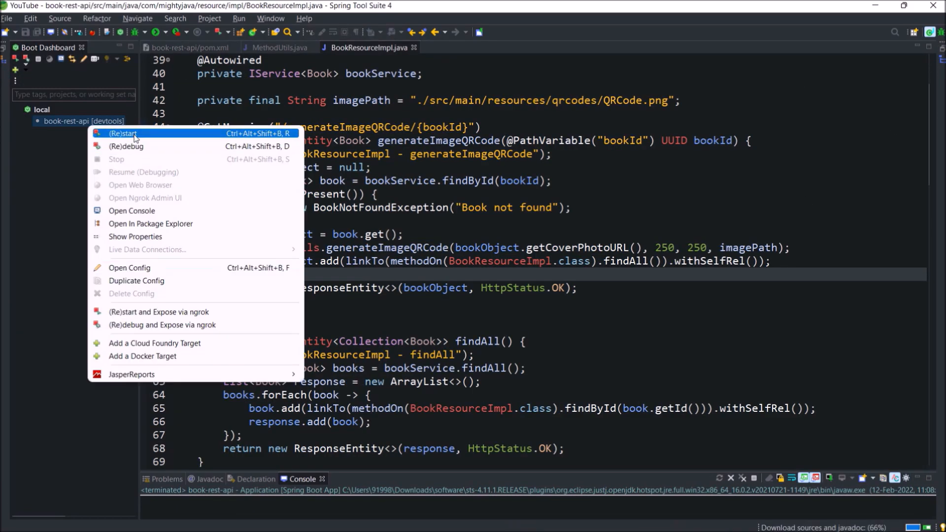
left_click(123, 134)
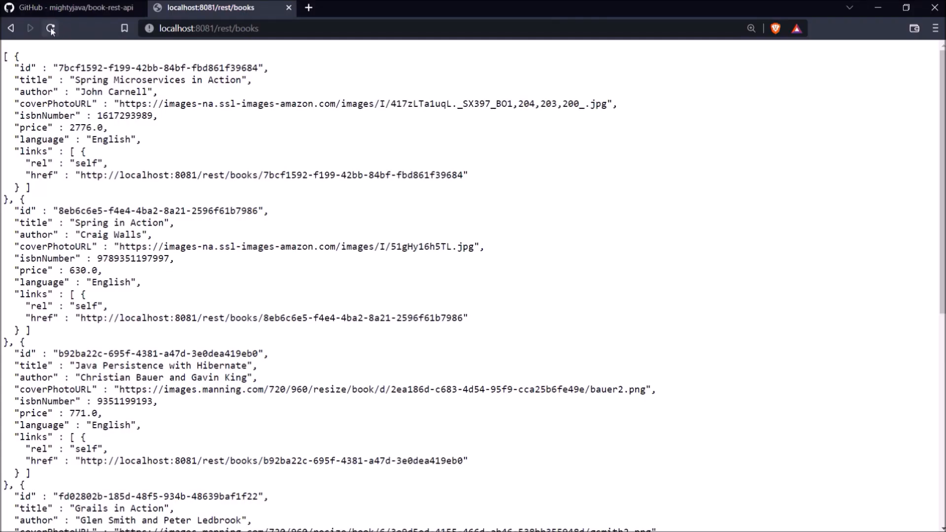
- Reload the books list and request localhost:8081/rest/books/generateImageQRCode/<id>
left_click(50, 28)
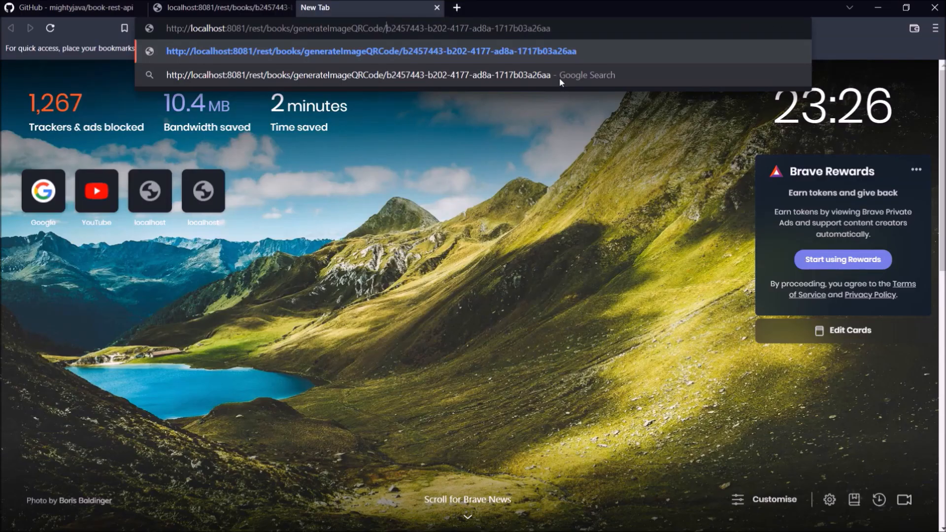
key("Enter")
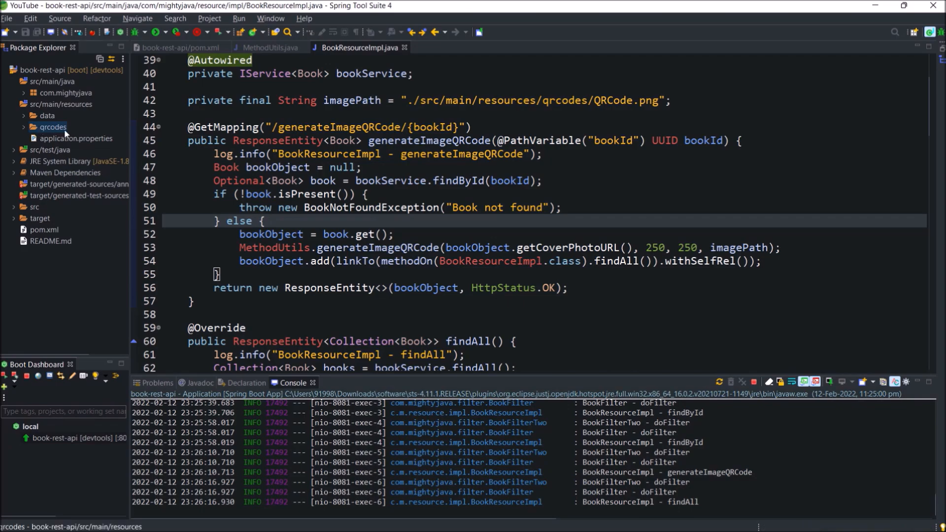
- View the generated QRCode.png under resources/qrcodes, then open Book.java
left_click(55, 127)
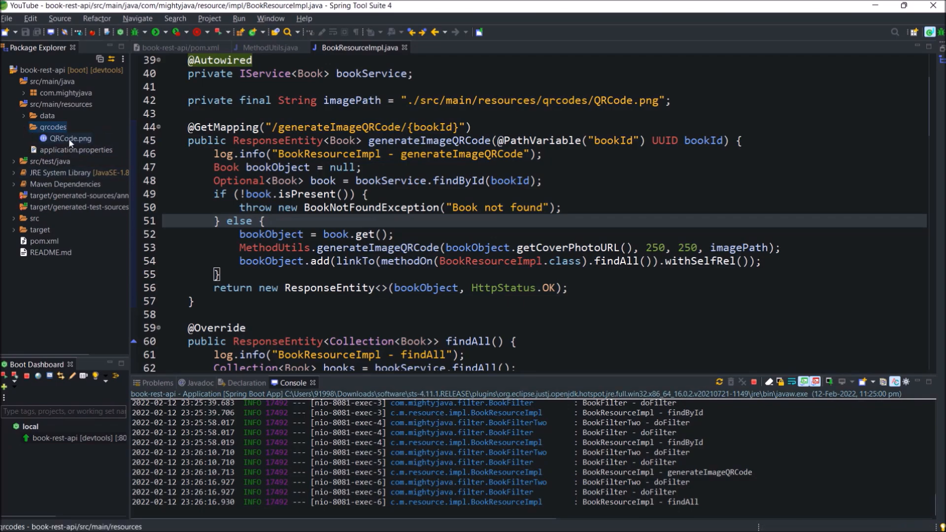
double_click(69, 138)
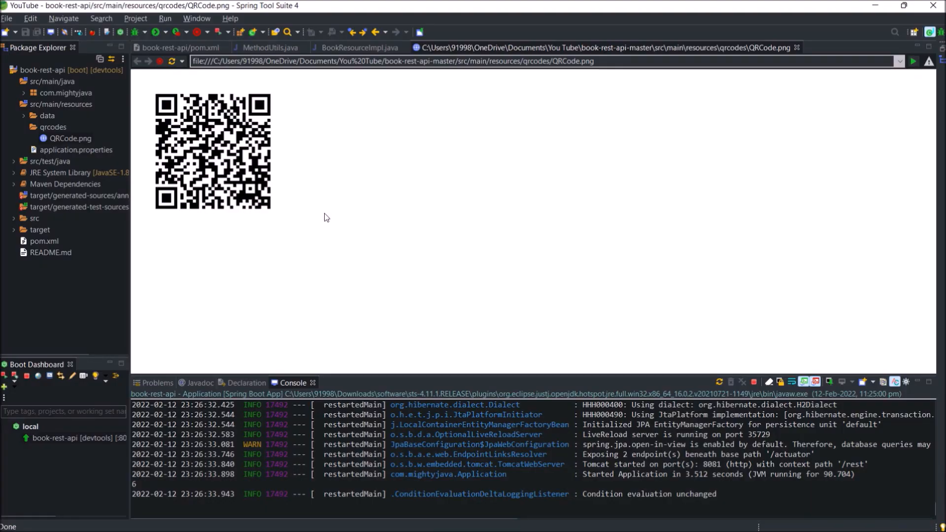
left_click(358, 48)
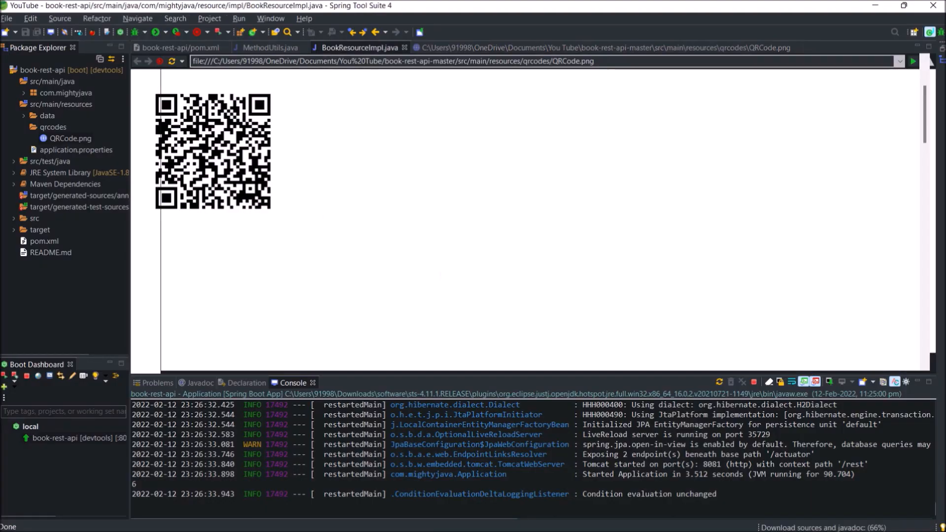
left_click(359, 48)
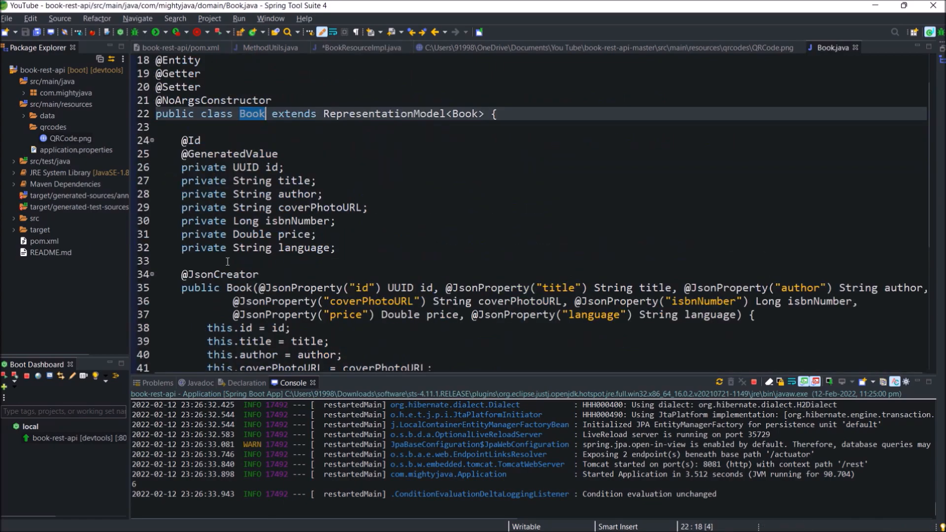
- Add a private String barCode field to Book and set it in the generateByteQRCode endpoint
type("private String")
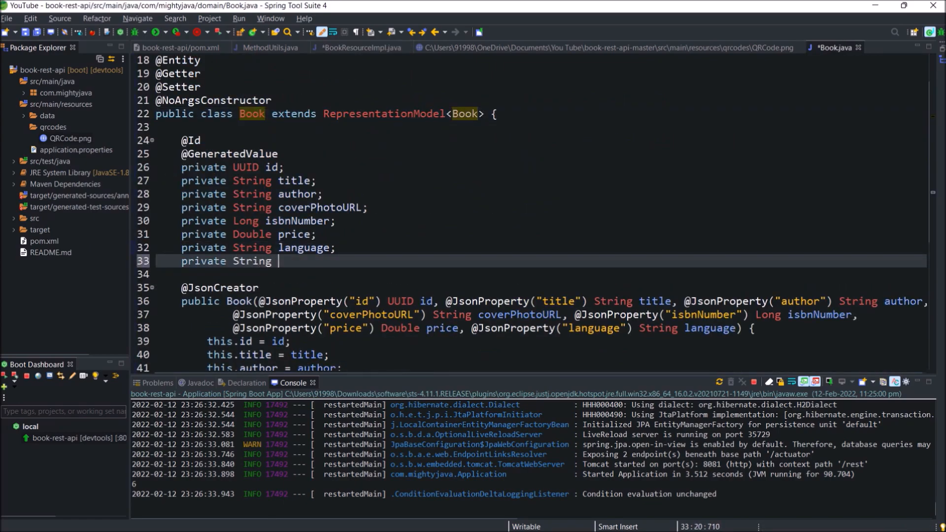
type("barCode;")
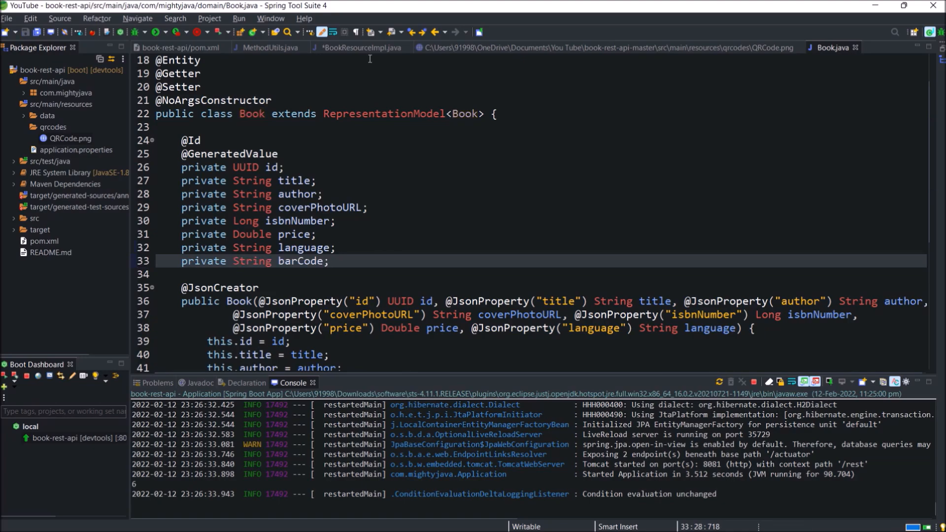
left_click(358, 47)
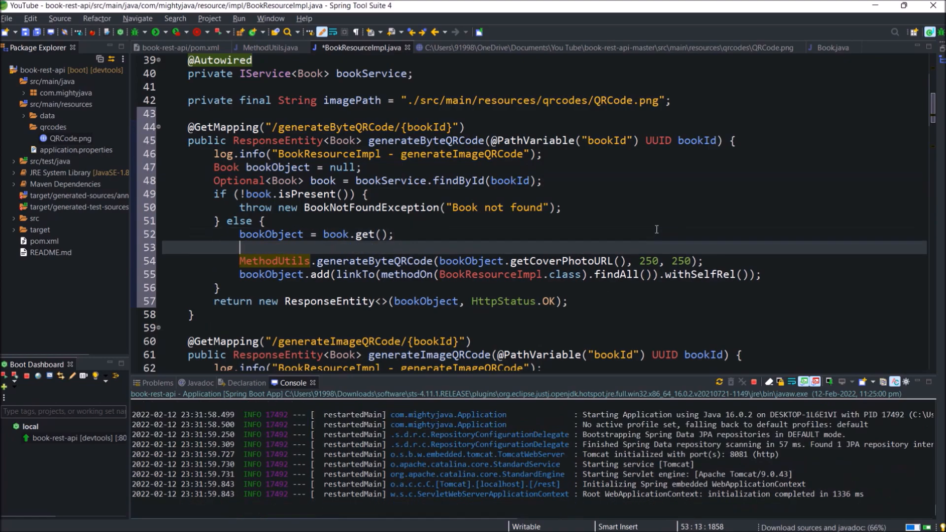
type("book")
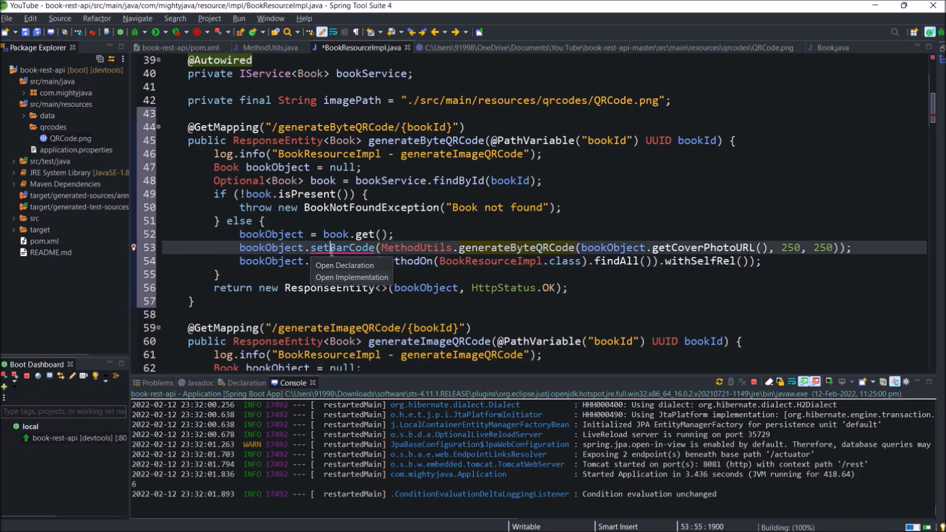
left_click(345, 265)
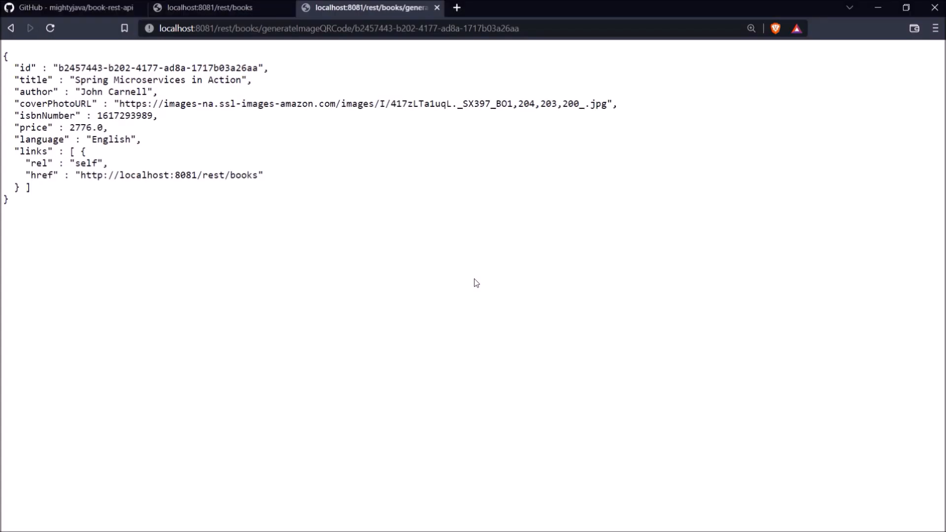
- Reload the books list and call generateByteQRCode for the first book's id
left_click(208, 7)
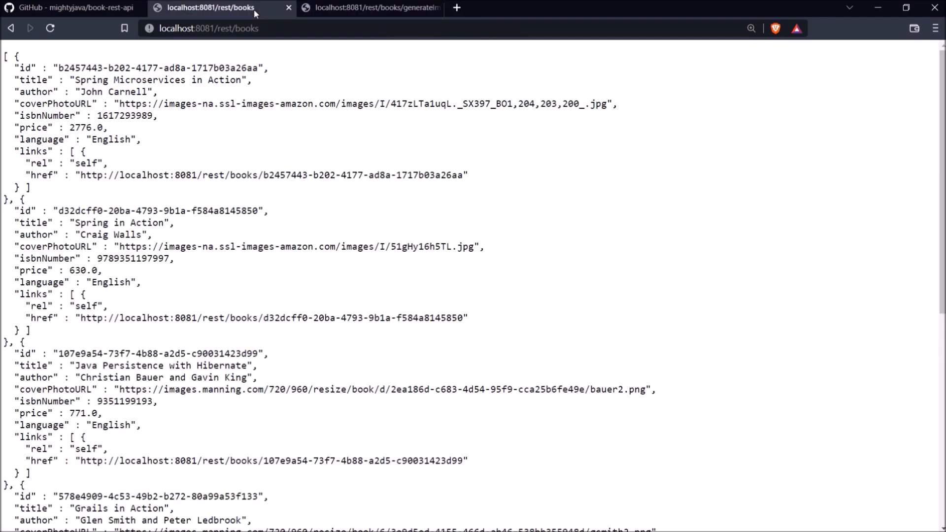
left_click(51, 29)
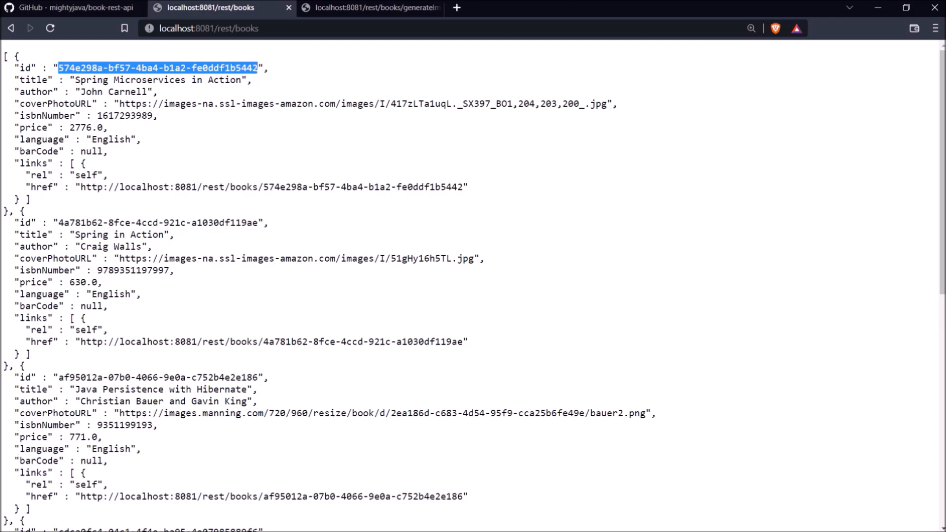
left_click(370, 8)
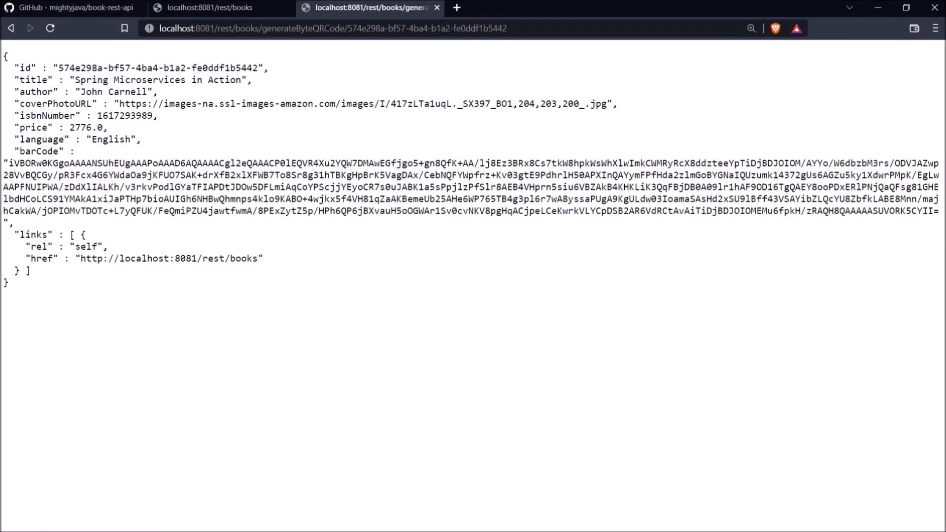
double_click(241, 187)
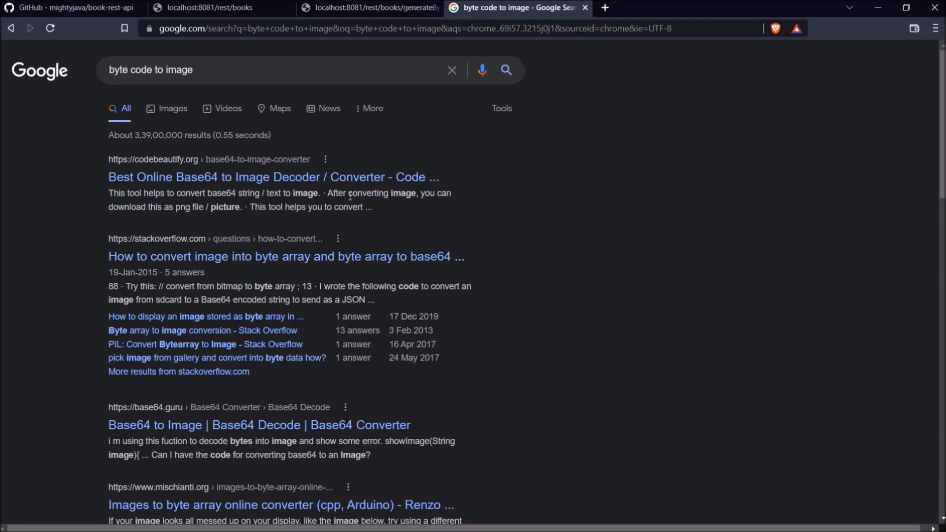
- Open a Base64-to-image decoder from the 'byte code to image' search results
left_click(273, 176)
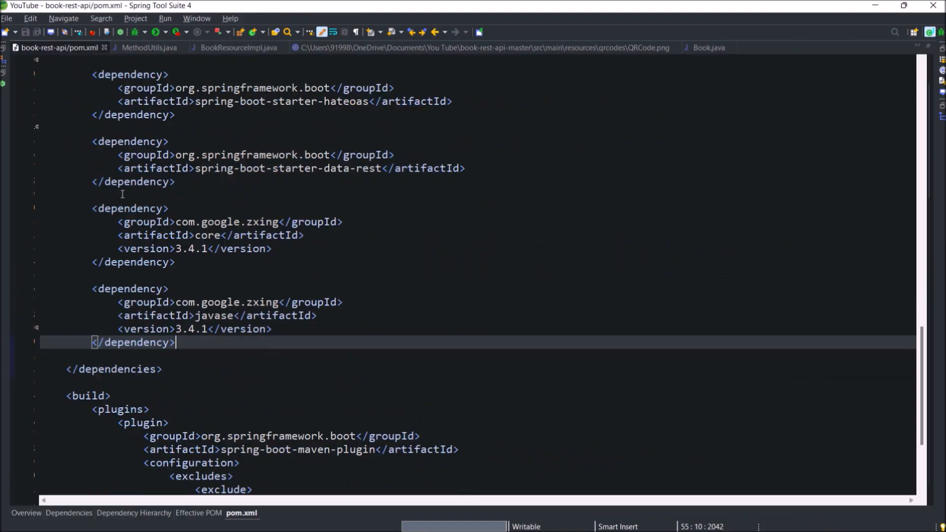
- Review the MethodUtils QR methods, then return to BookResourceImpl's QR endpoints
left_click(148, 48)
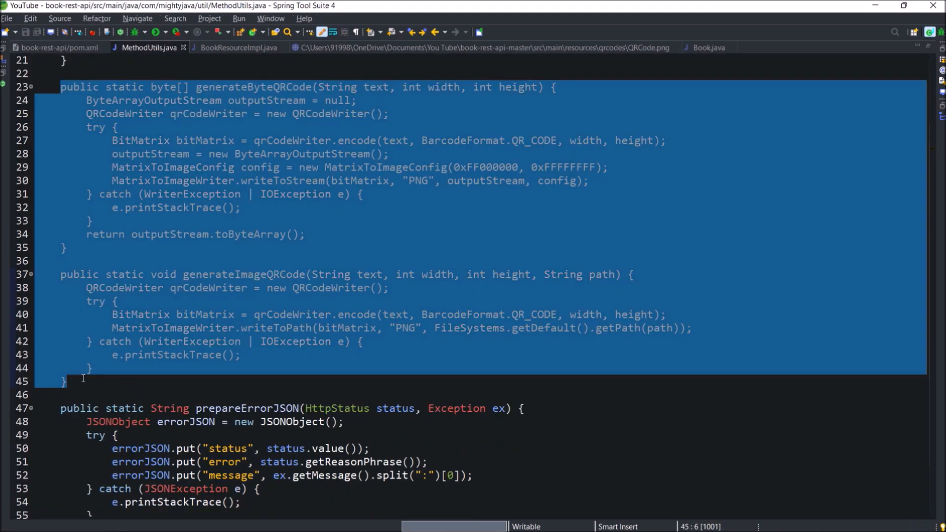
left_click(239, 48)
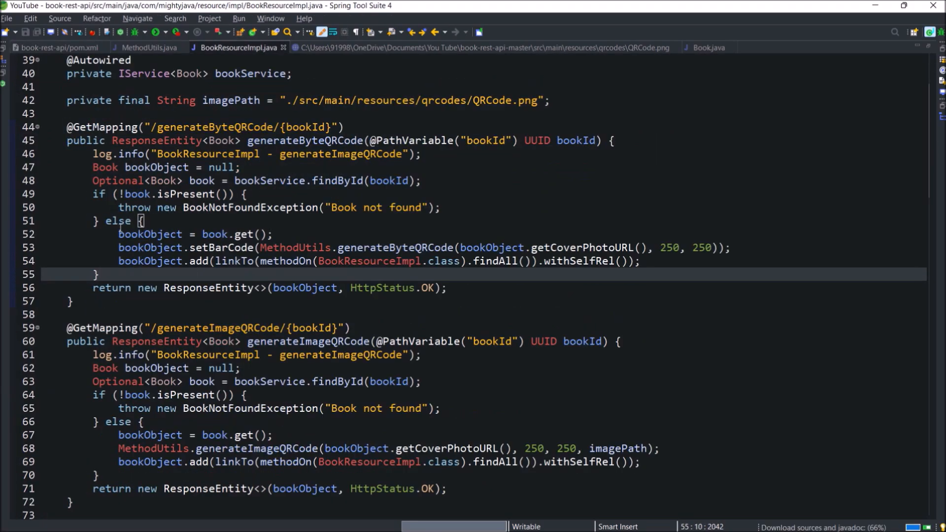